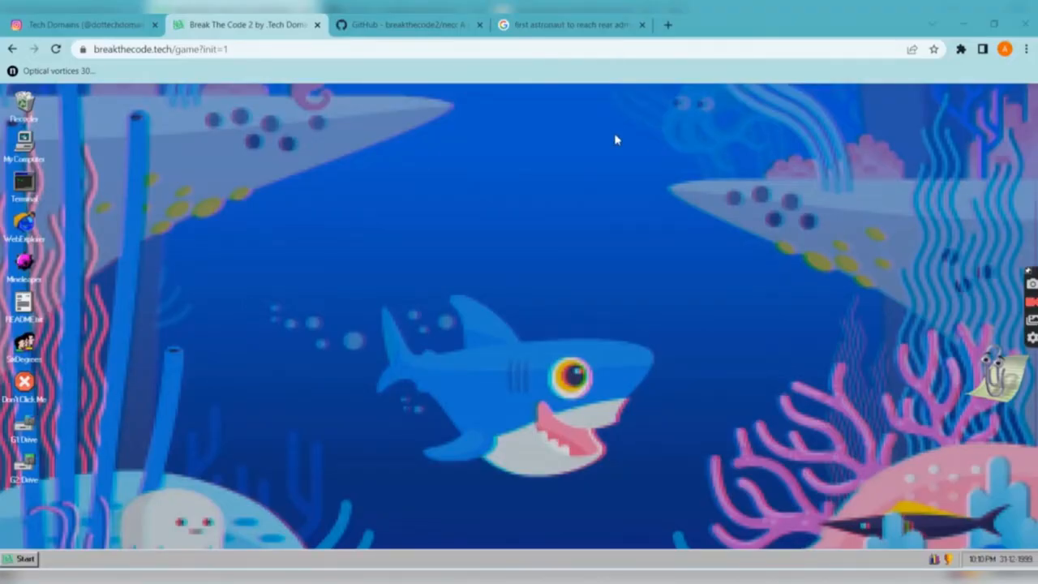
{"action": "mouse_move", "coordinate": [187, 305]}
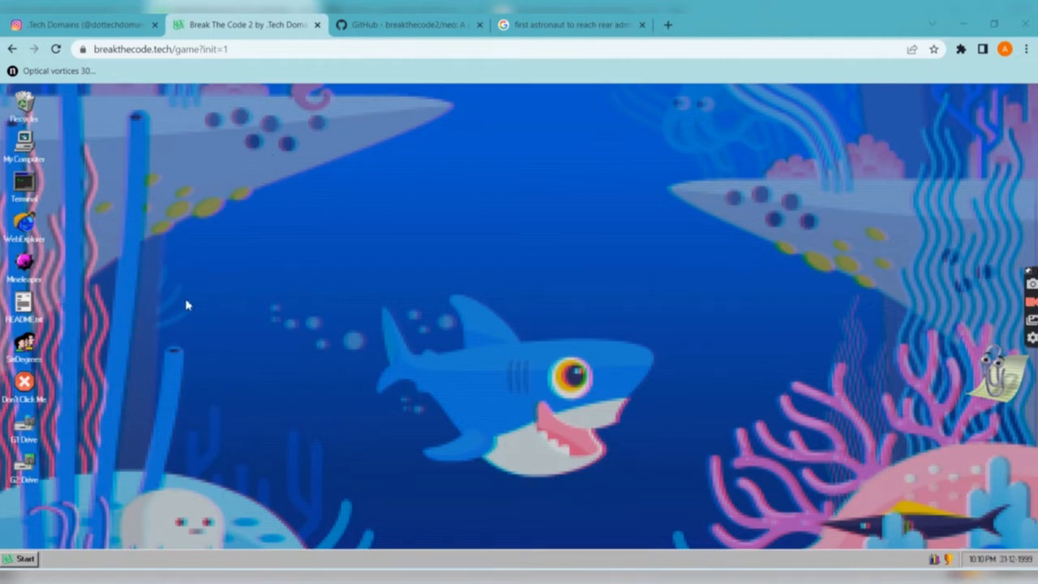
Open the G1 Drive folder from the desktop to list the mission files
{"action": "double_click", "coordinate": [23, 421]}
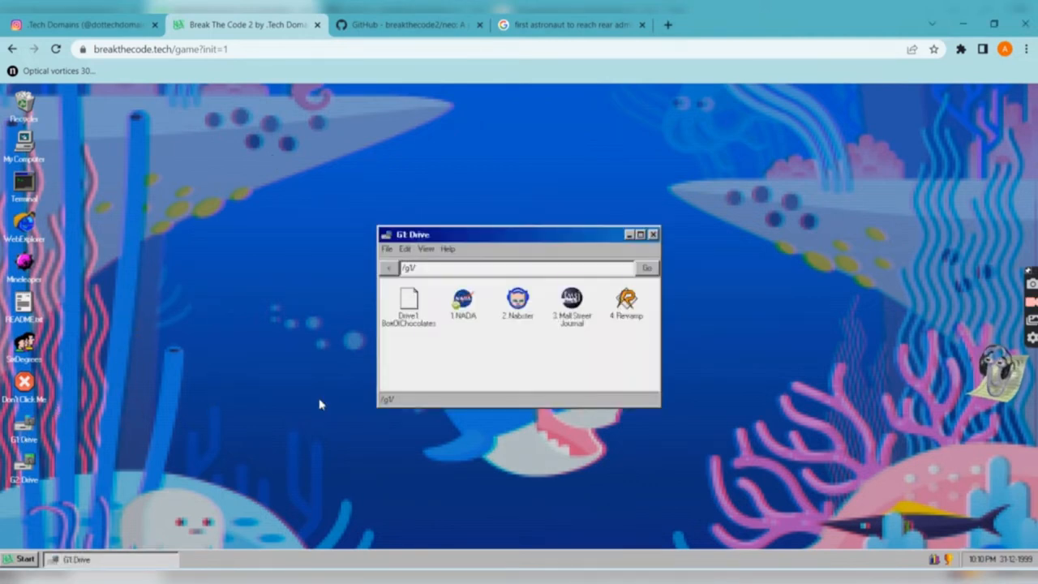
{"action": "mouse_move", "coordinate": [517, 316]}
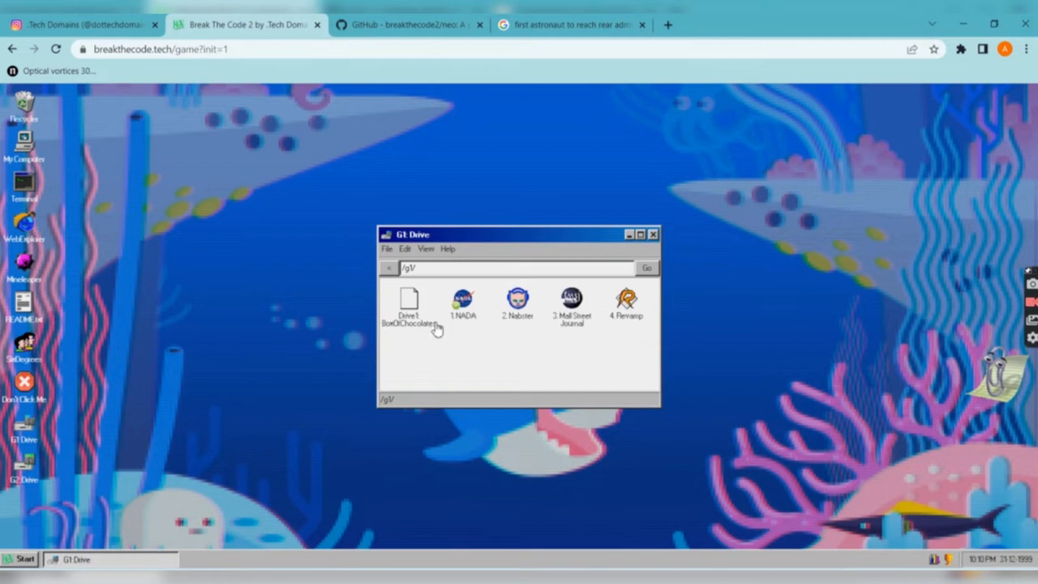
Launch 2.Nabster from G1 Drive and show MusicKid's shared songs
{"action": "double_click", "coordinate": [518, 301]}
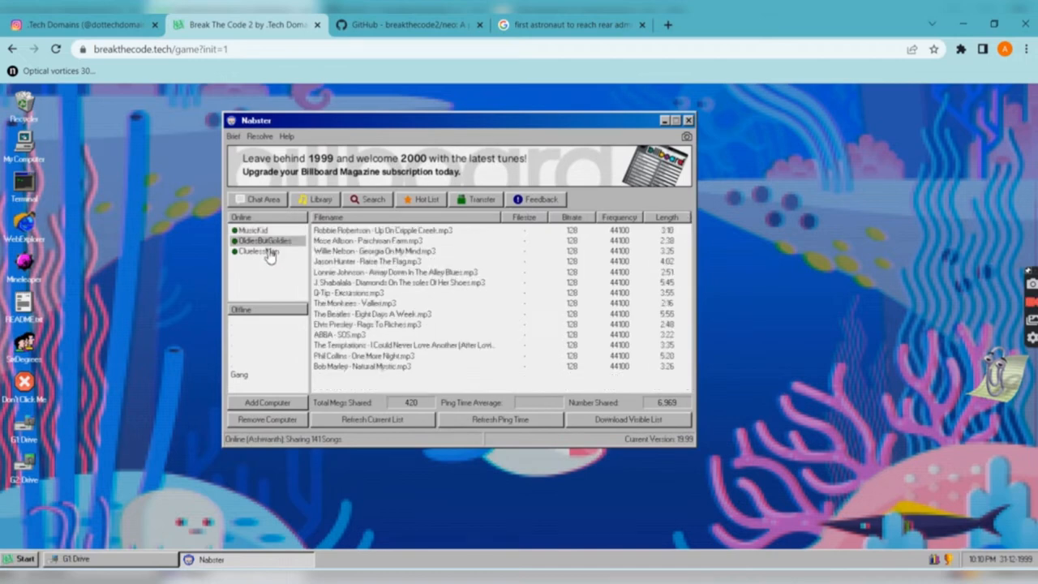
{"action": "left_click", "coordinate": [260, 249]}
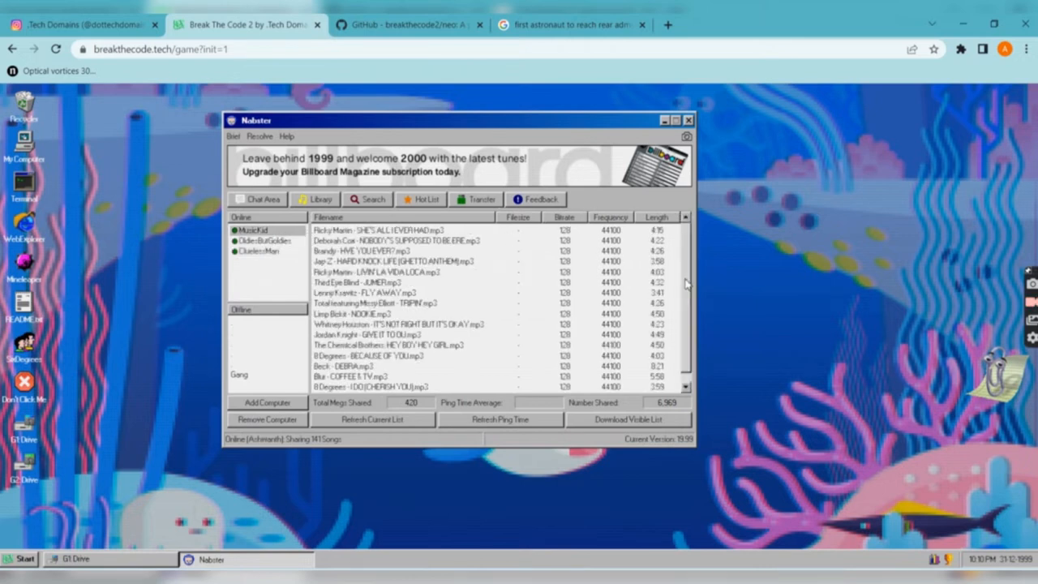
{"action": "mouse_move", "coordinate": [246, 149]}
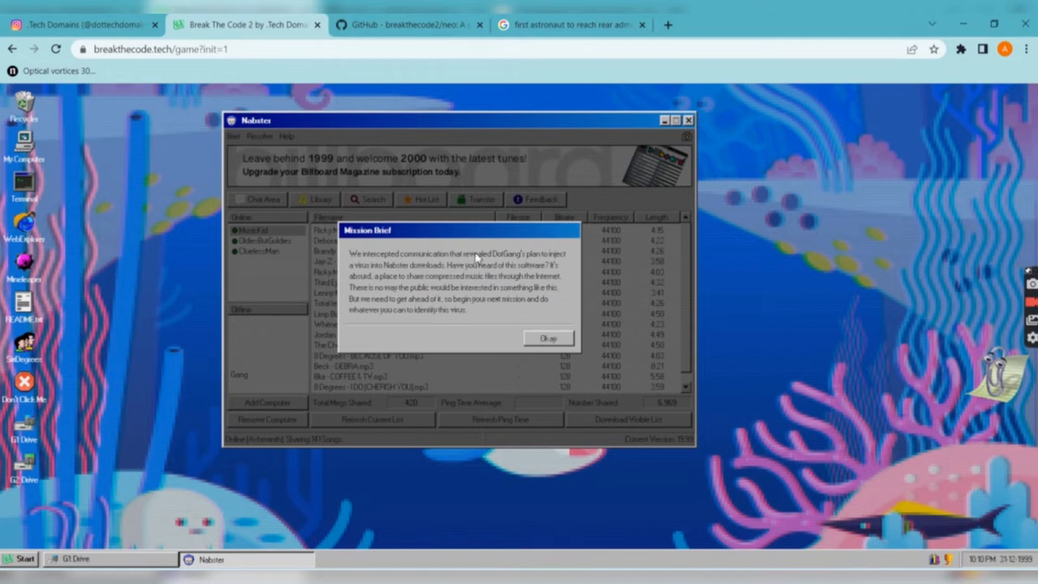
{"action": "mouse_move", "coordinate": [409, 276]}
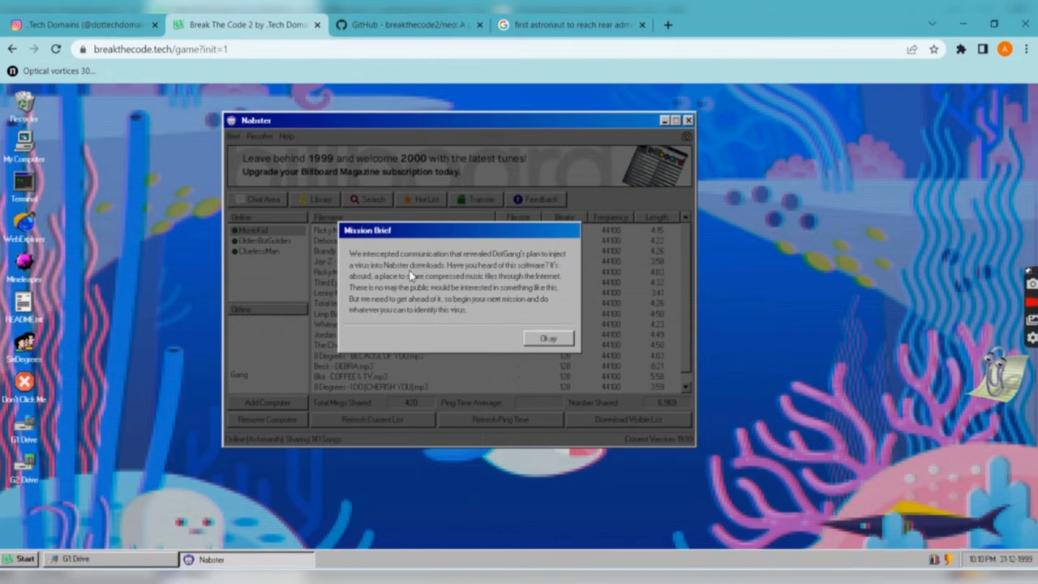
Dismiss the Mission Brief and reveal Hints 1, 2 and 3 in the Help window
{"action": "left_click", "coordinate": [547, 338]}
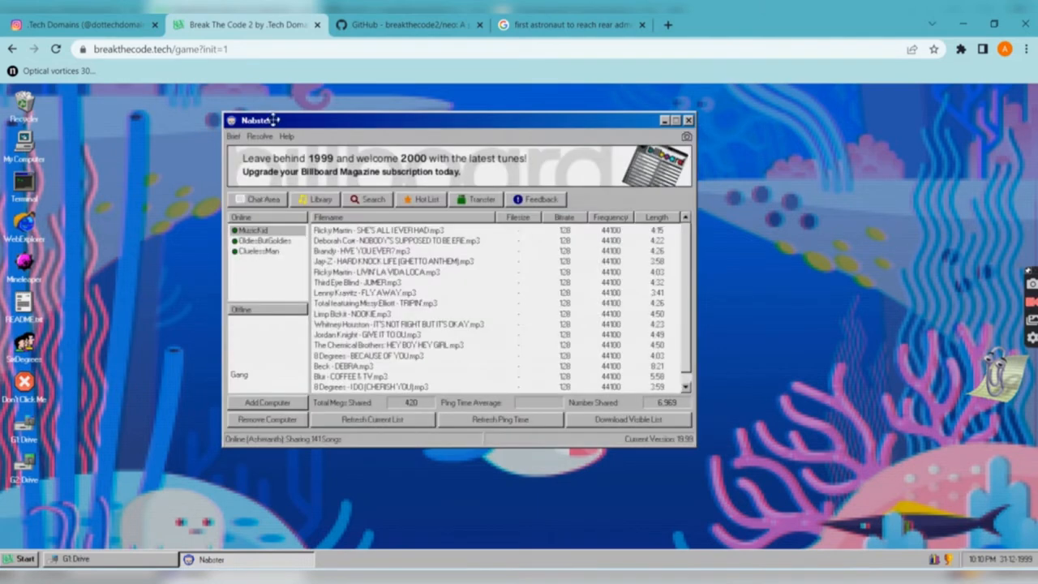
{"action": "left_click", "coordinate": [285, 136]}
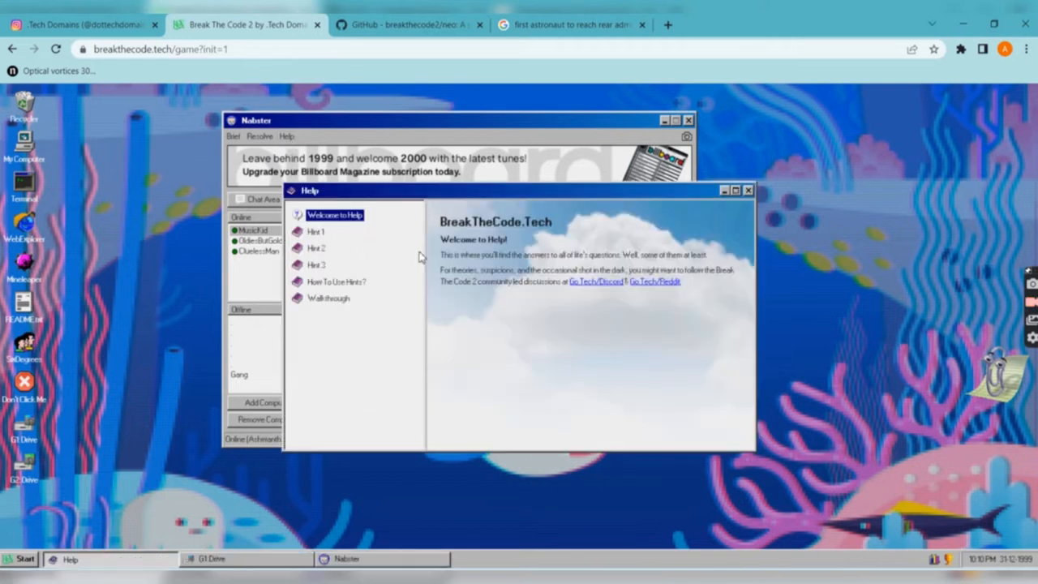
{"action": "left_click", "coordinate": [316, 230]}
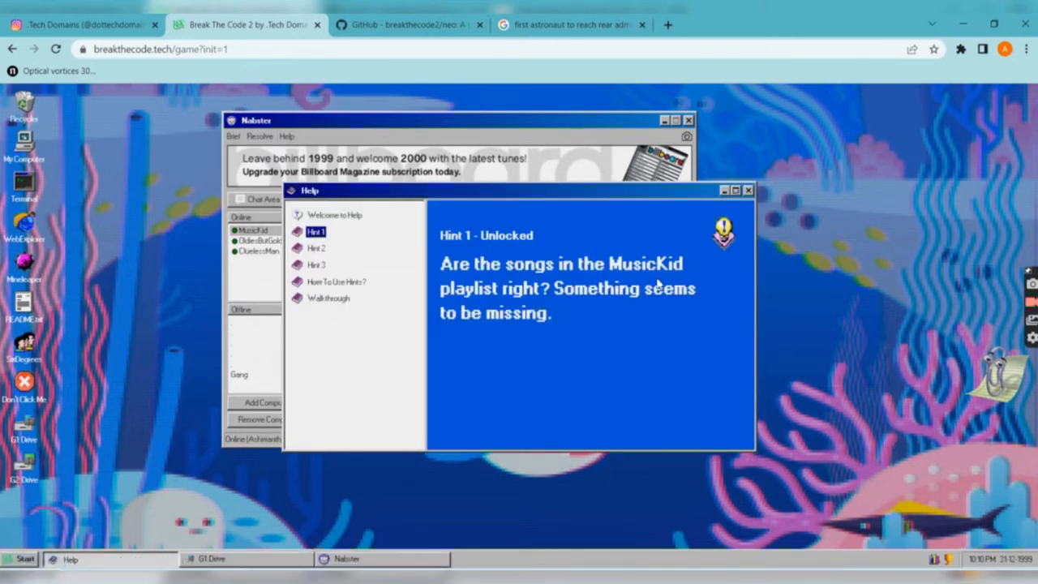
{"action": "mouse_move", "coordinate": [658, 274]}
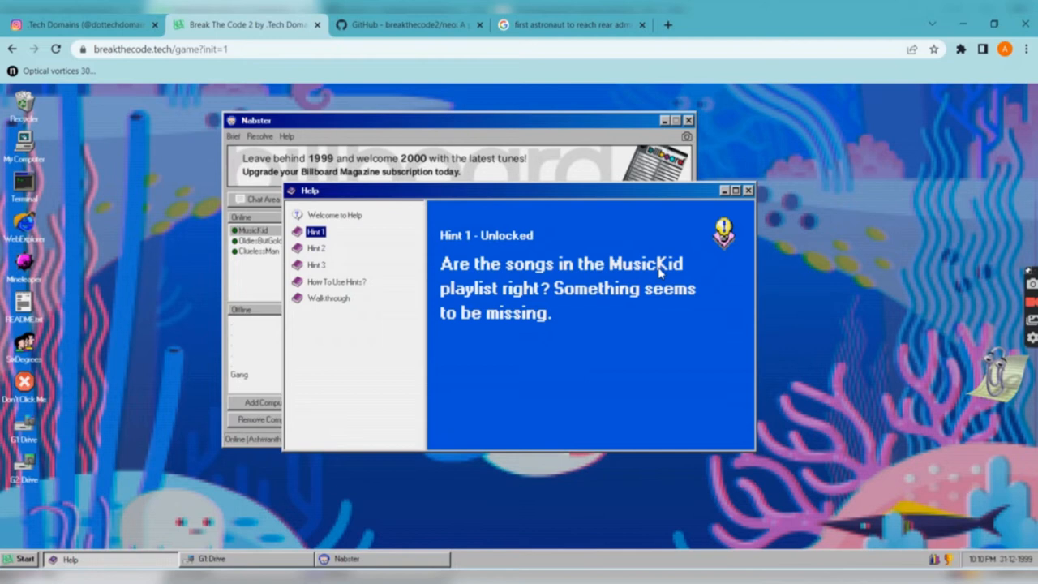
{"action": "mouse_move", "coordinate": [509, 198]}
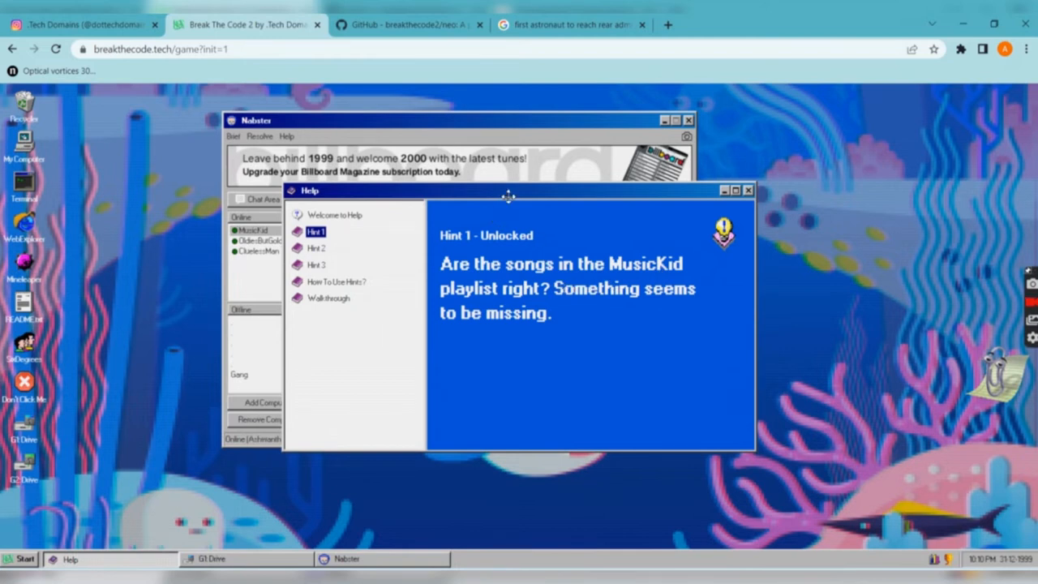
{"action": "left_click", "coordinate": [316, 247]}
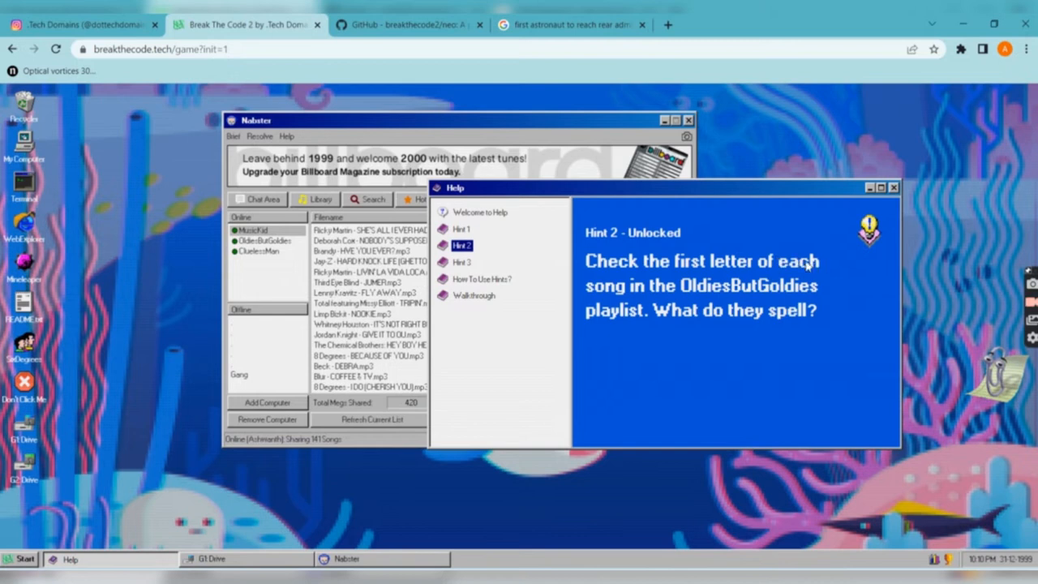
{"action": "mouse_move", "coordinate": [754, 298]}
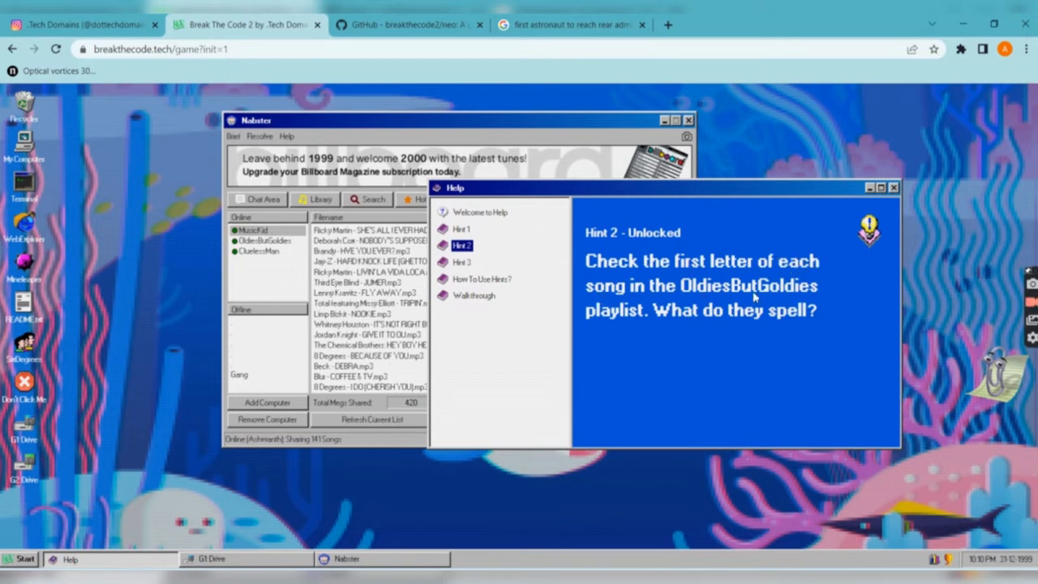
{"action": "left_click", "coordinate": [463, 263]}
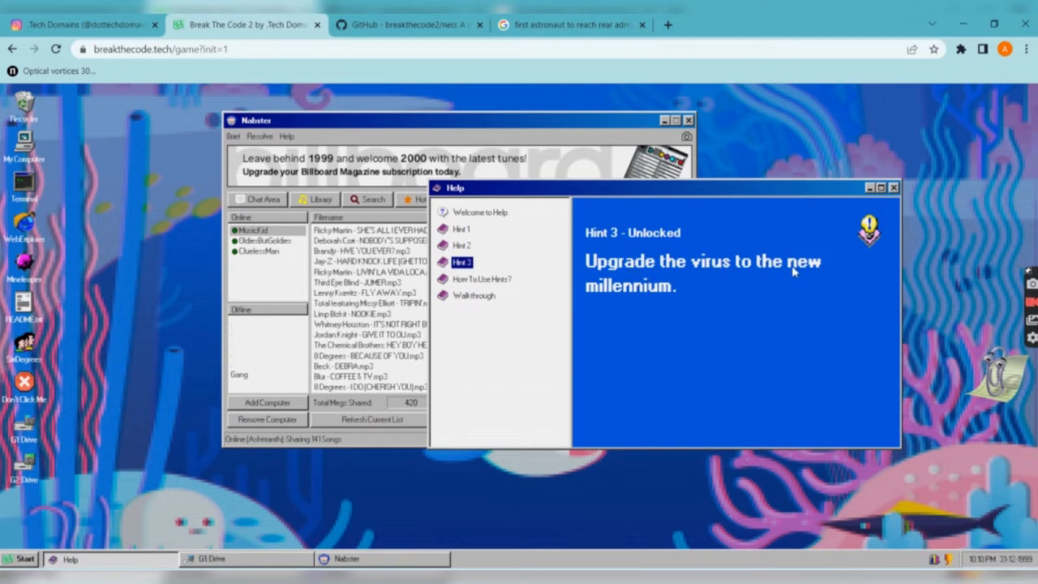
{"action": "mouse_move", "coordinate": [577, 265]}
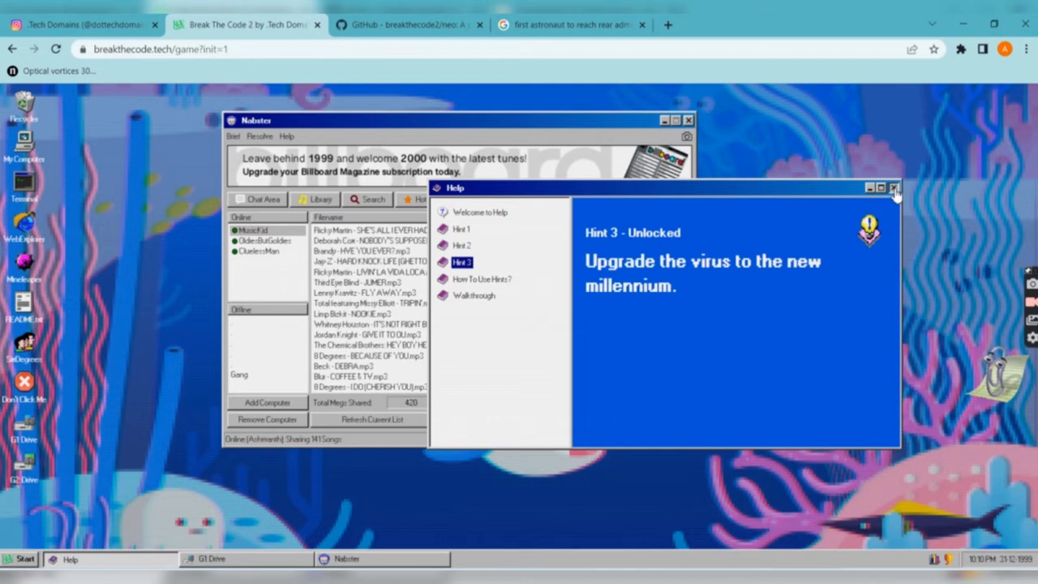
Close the Help window to return to the Nabster song list
{"action": "left_click", "coordinate": [896, 188]}
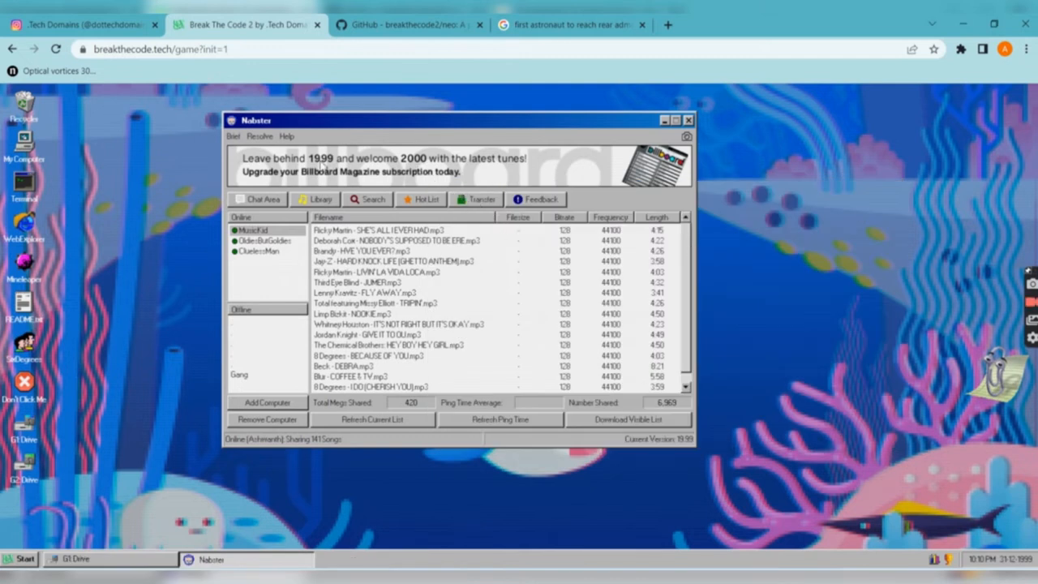
{"action": "mouse_move", "coordinate": [220, 193]}
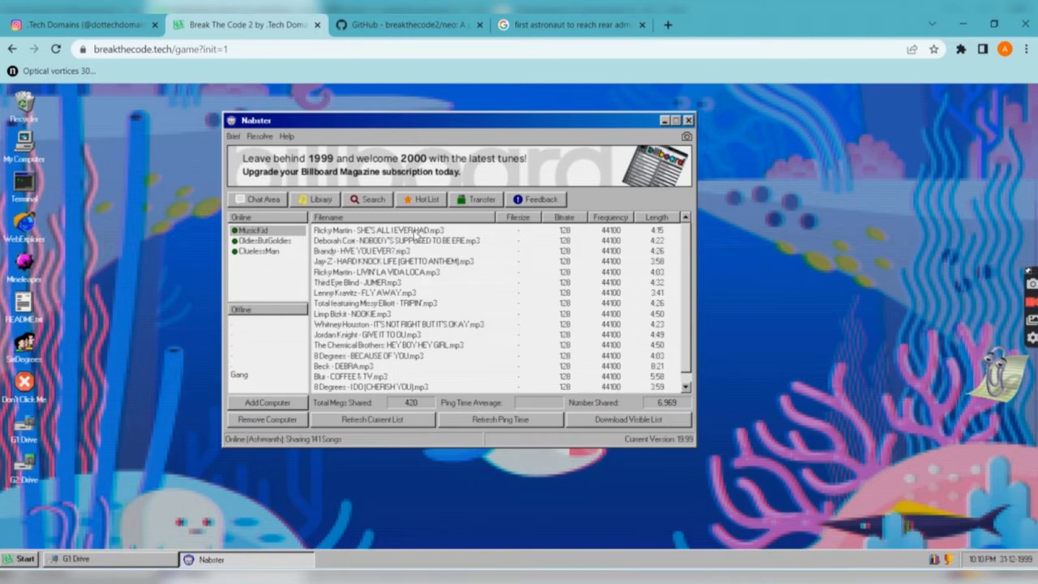
{"action": "mouse_move", "coordinate": [407, 283]}
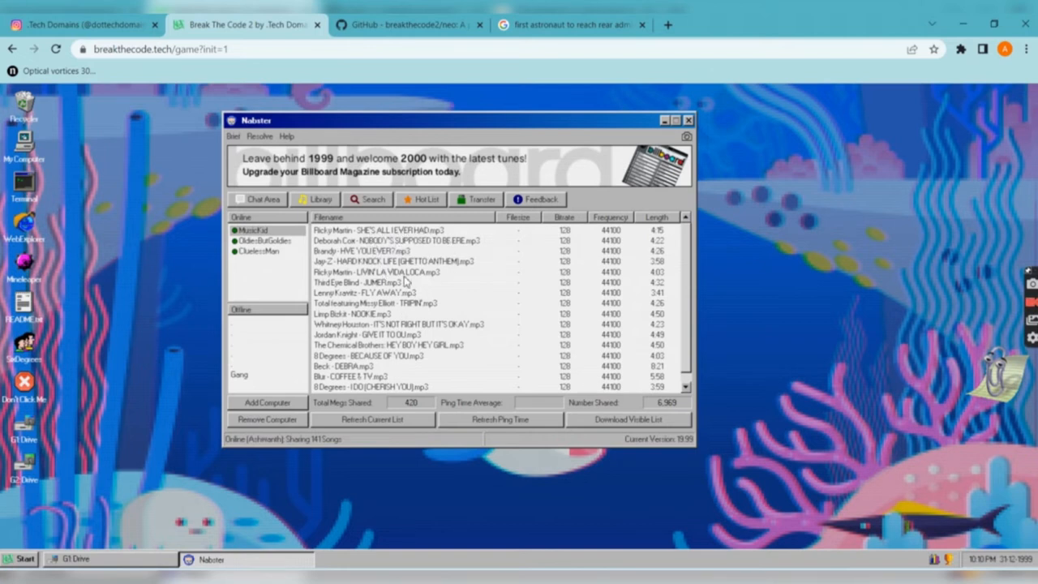
{"action": "mouse_move", "coordinate": [456, 250]}
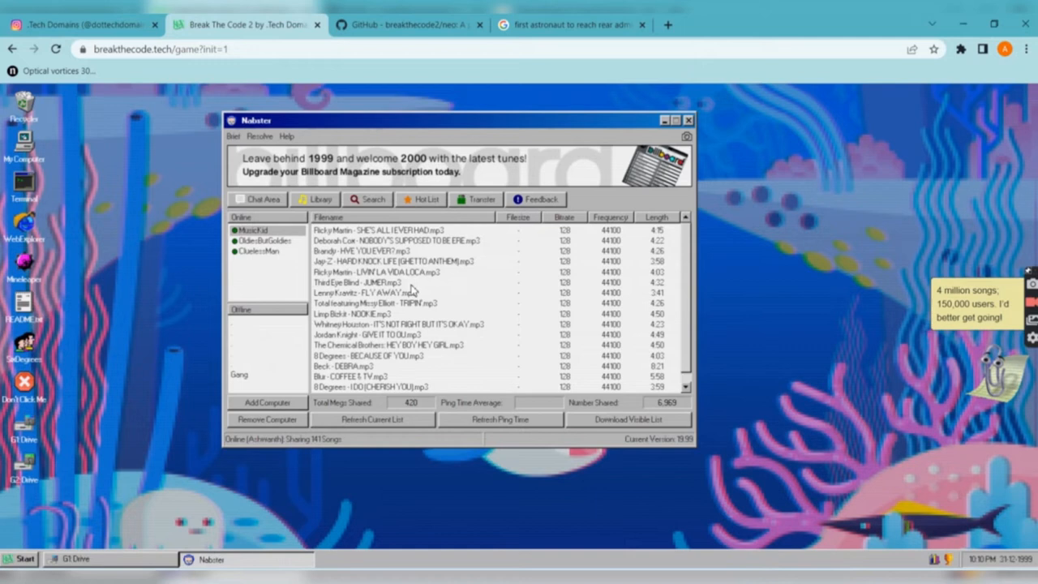
{"action": "mouse_move", "coordinate": [412, 290]}
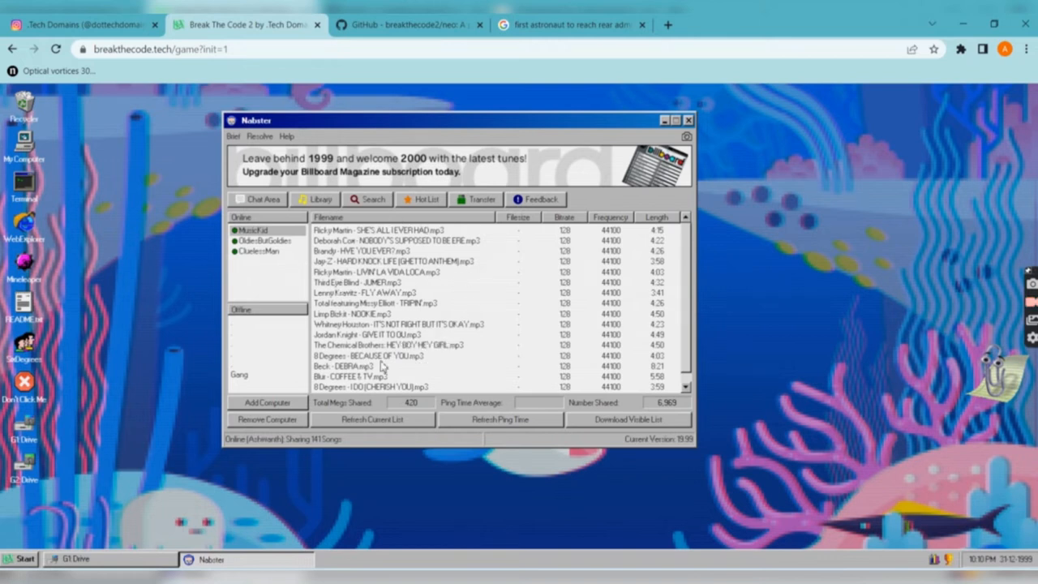
{"action": "mouse_move", "coordinate": [430, 289]}
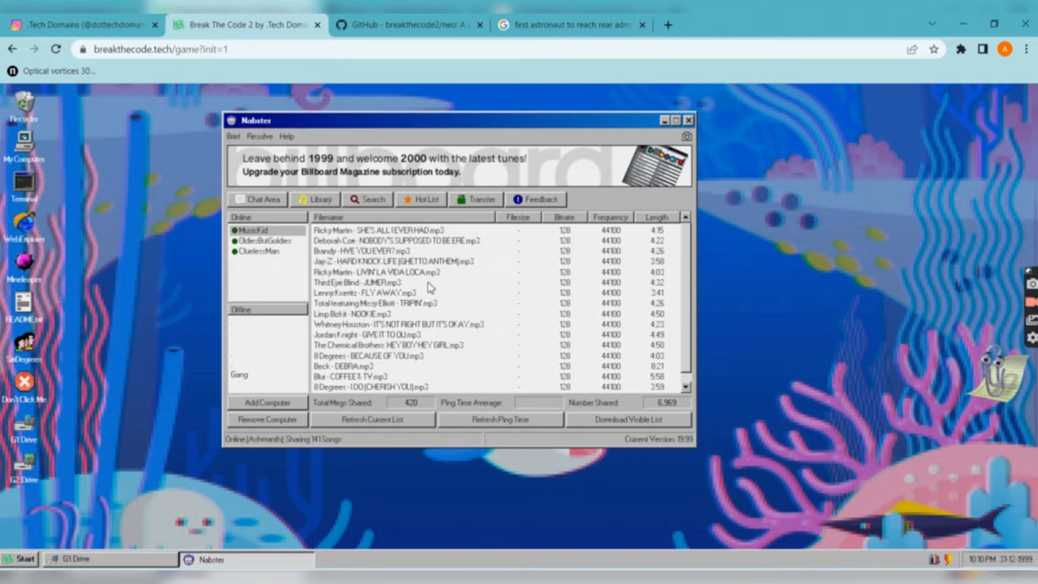
{"action": "left_click", "coordinate": [259, 136]}
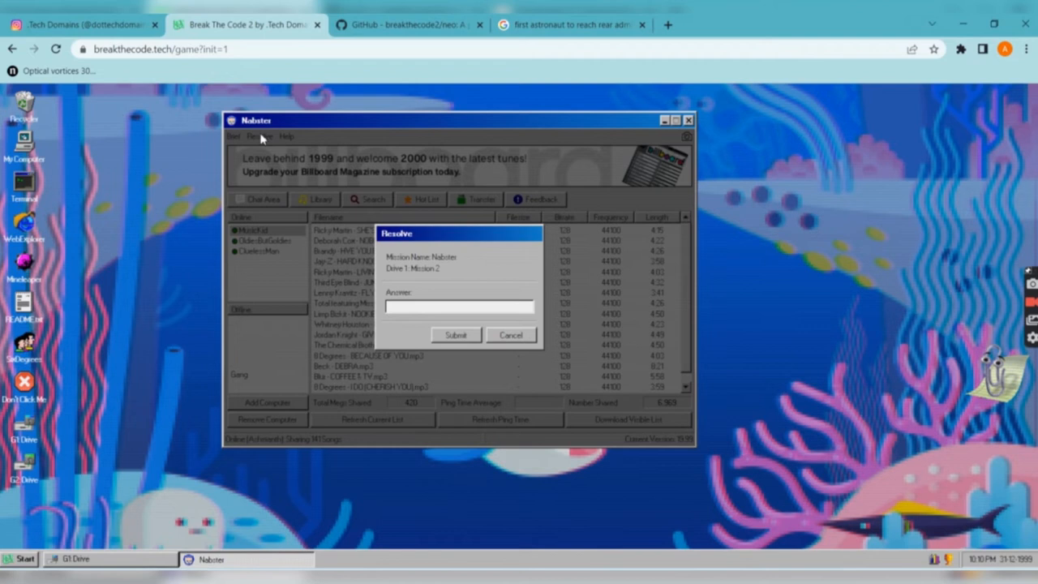
{"action": "type", "text": "HAPP"}
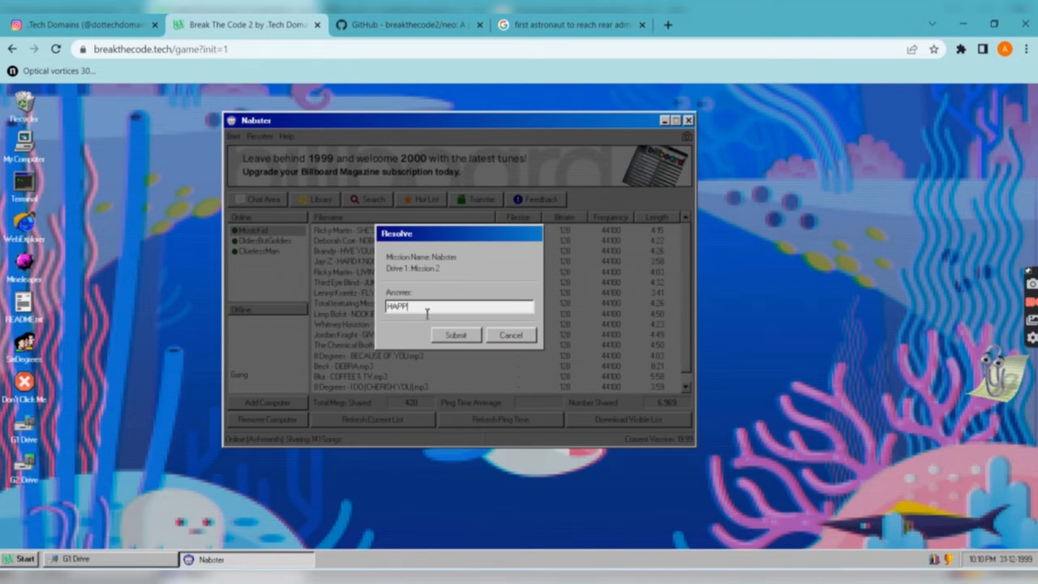
{"action": "left_click", "coordinate": [456, 334]}
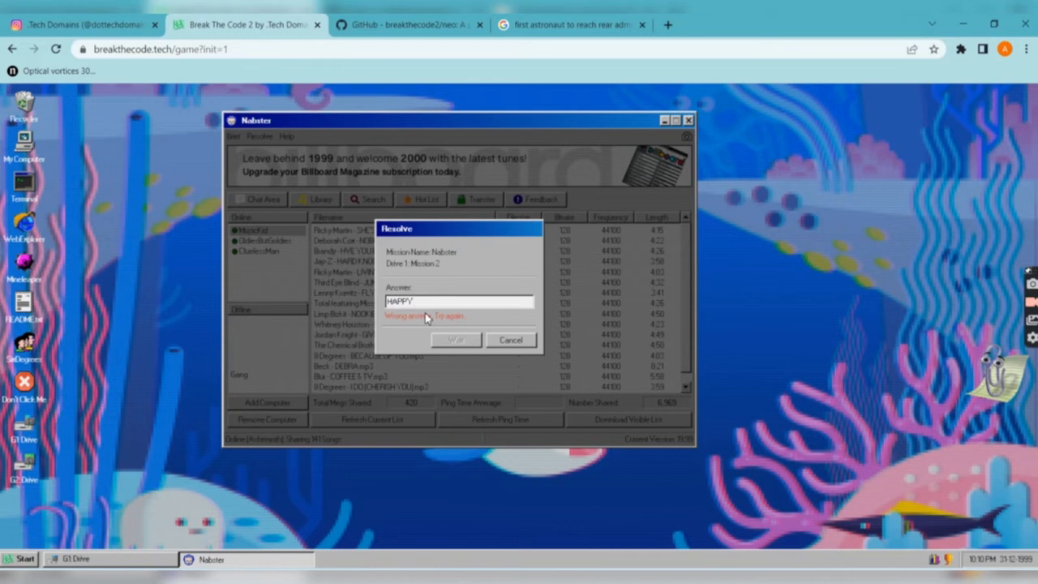
{"action": "left_click", "coordinate": [511, 341]}
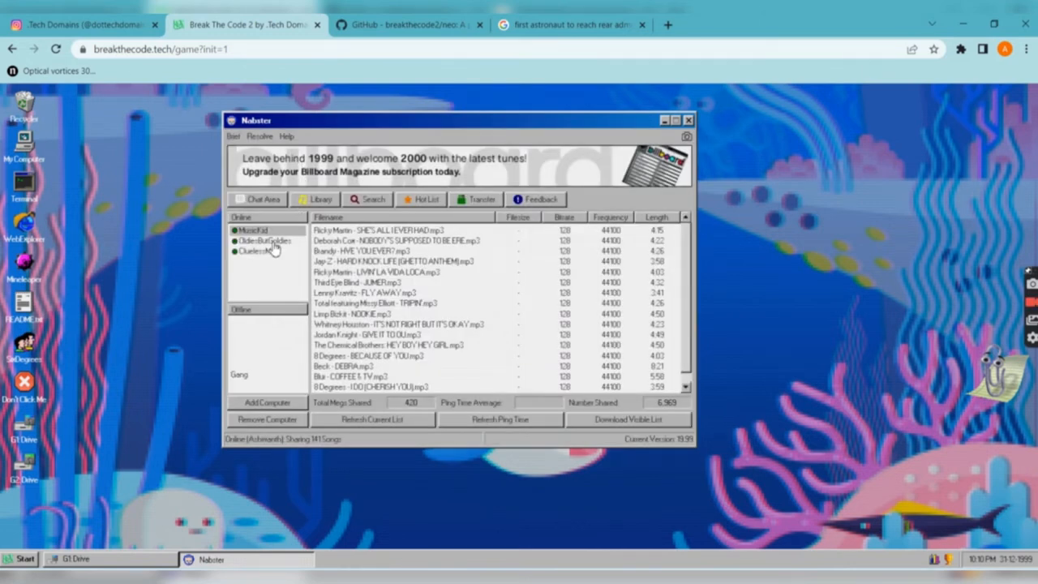
Reread Hint 2 and Hint 3 in Help, closing it after each
{"action": "left_click", "coordinate": [263, 240]}
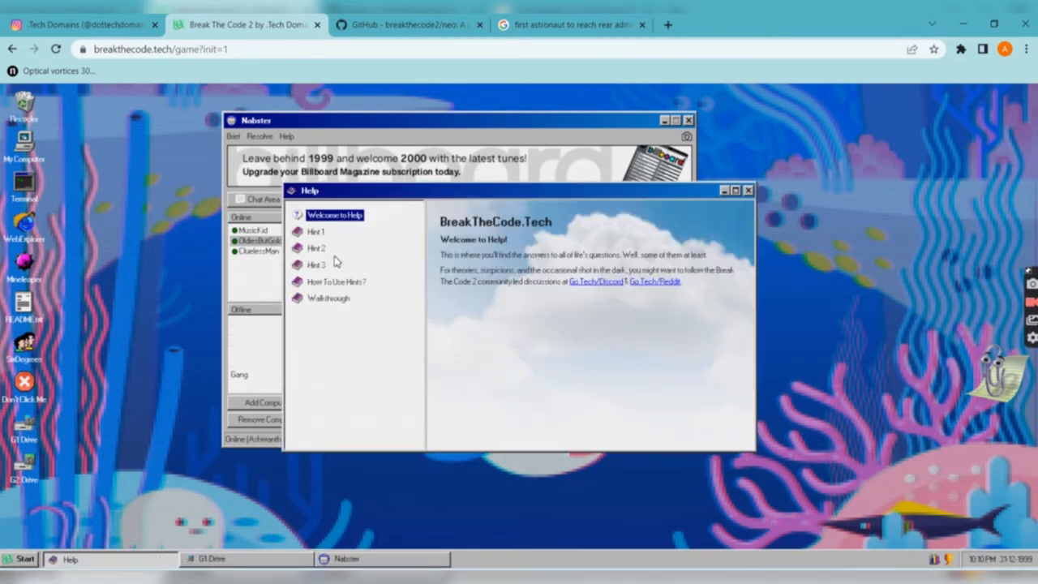
{"action": "left_click", "coordinate": [314, 246]}
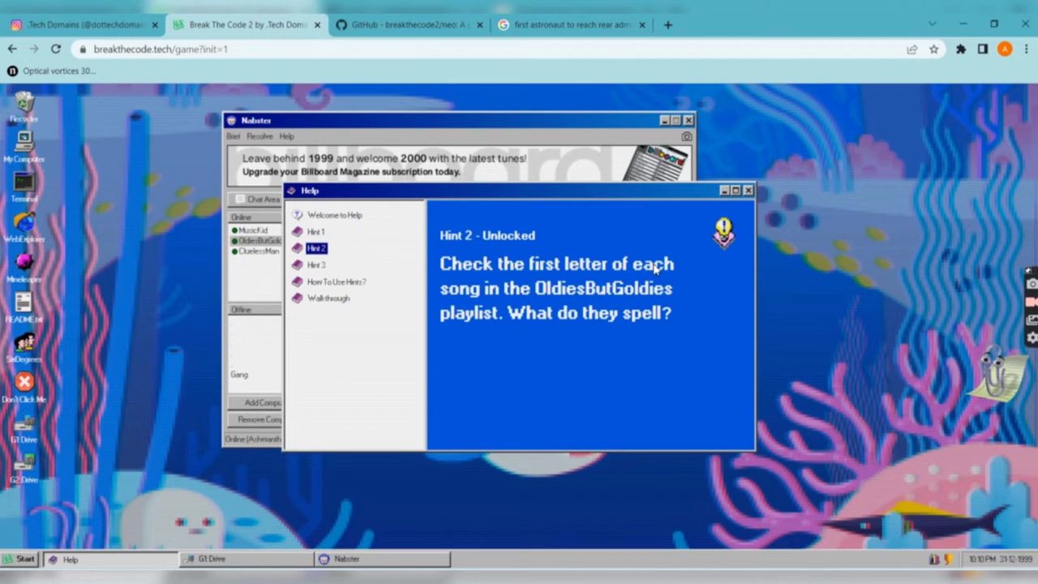
{"action": "mouse_move", "coordinate": [749, 201]}
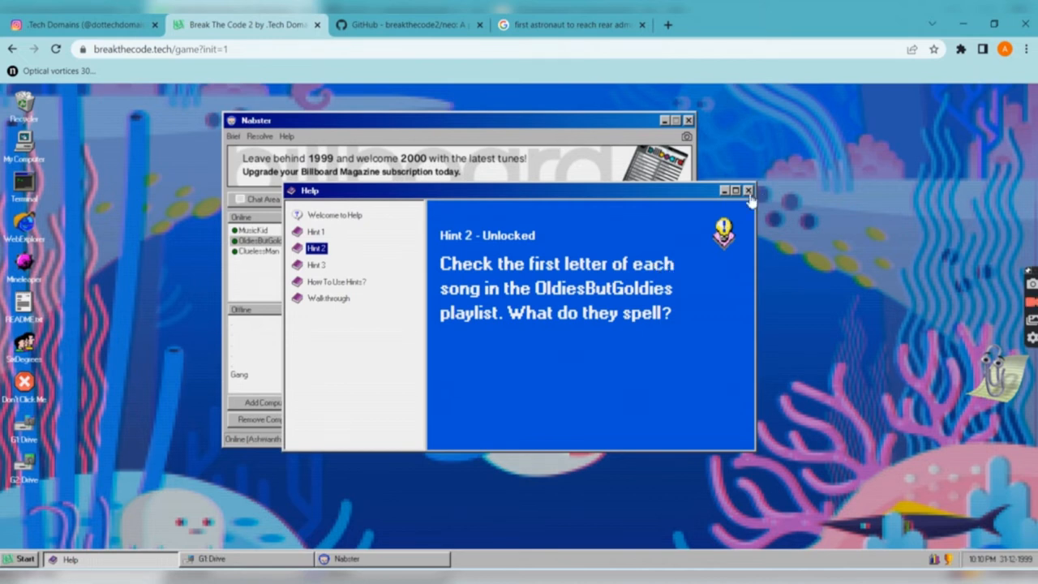
{"action": "left_click", "coordinate": [746, 190]}
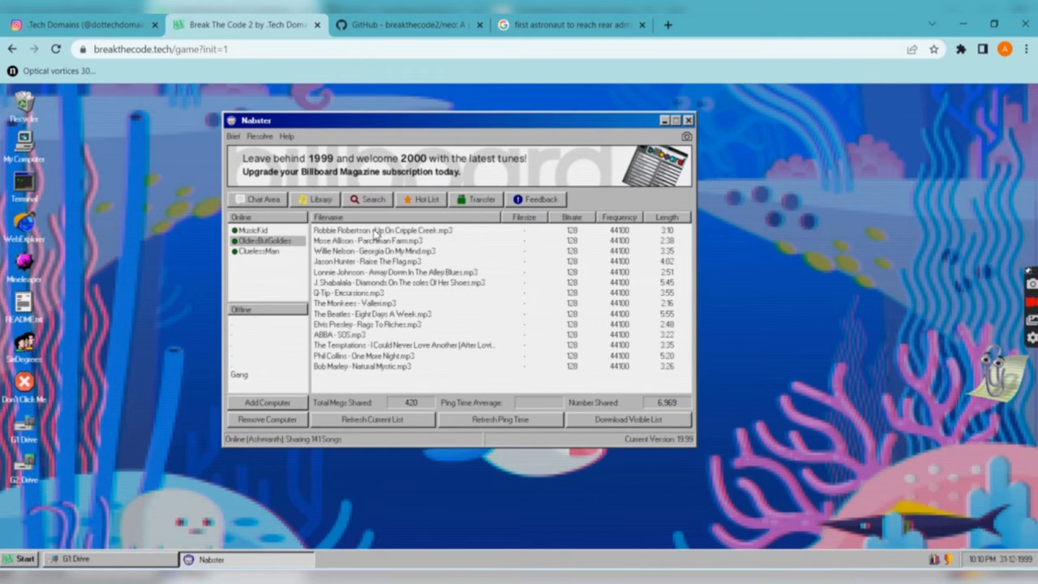
{"action": "mouse_move", "coordinate": [360, 343]}
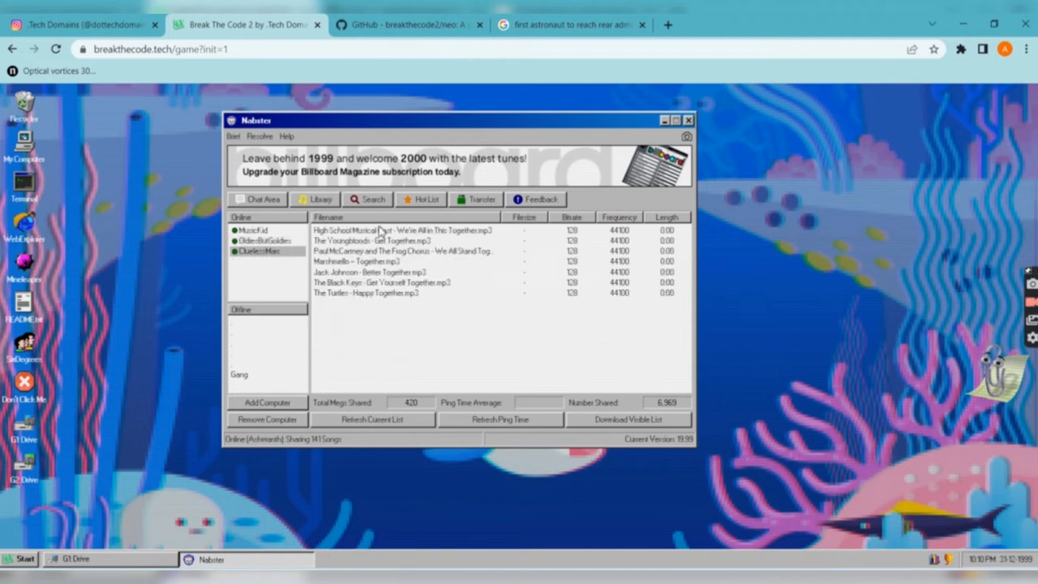
{"action": "mouse_move", "coordinate": [259, 246]}
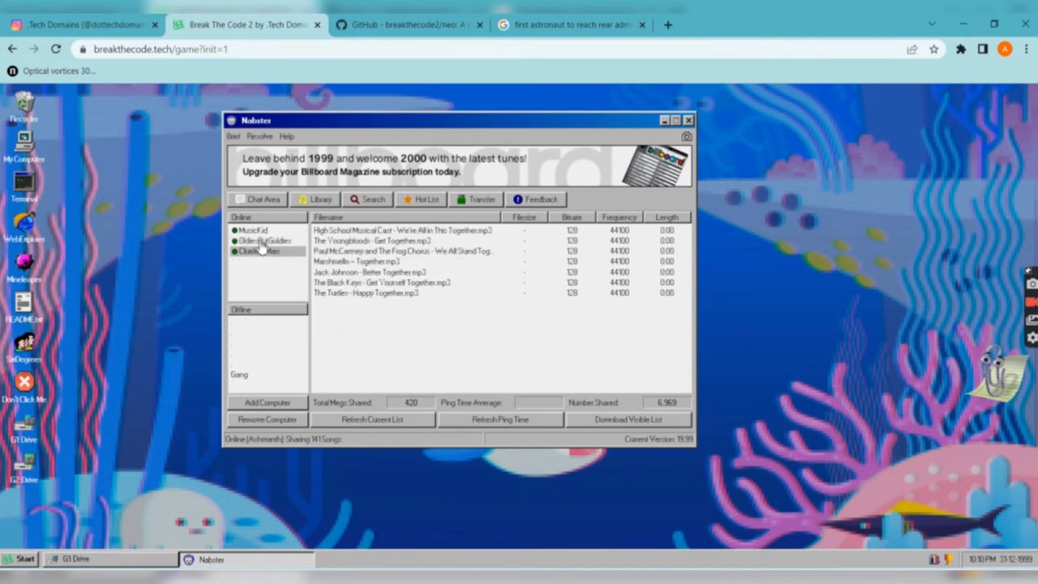
{"action": "left_click", "coordinate": [285, 136]}
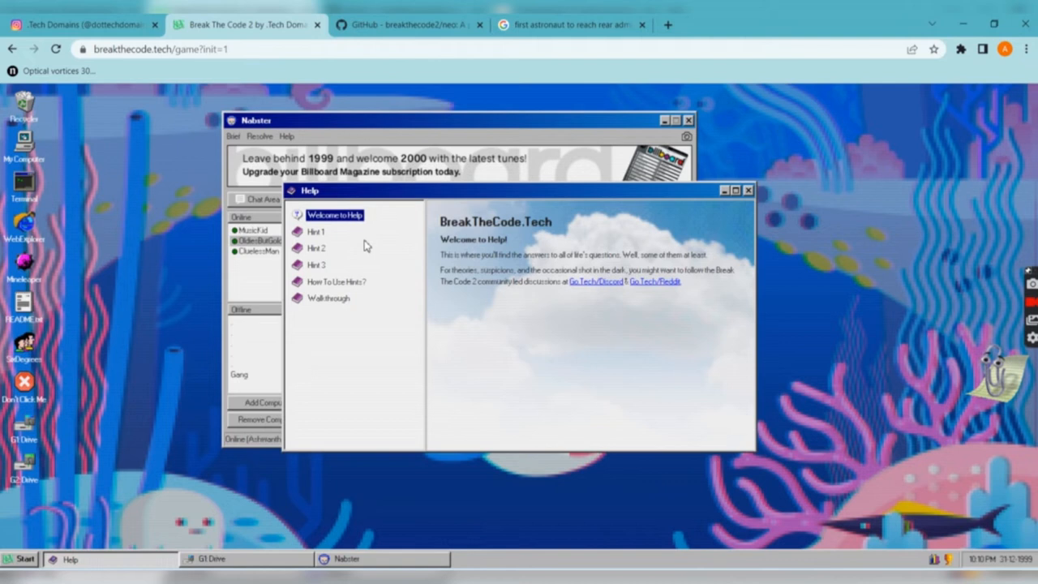
{"action": "left_click", "coordinate": [316, 264]}
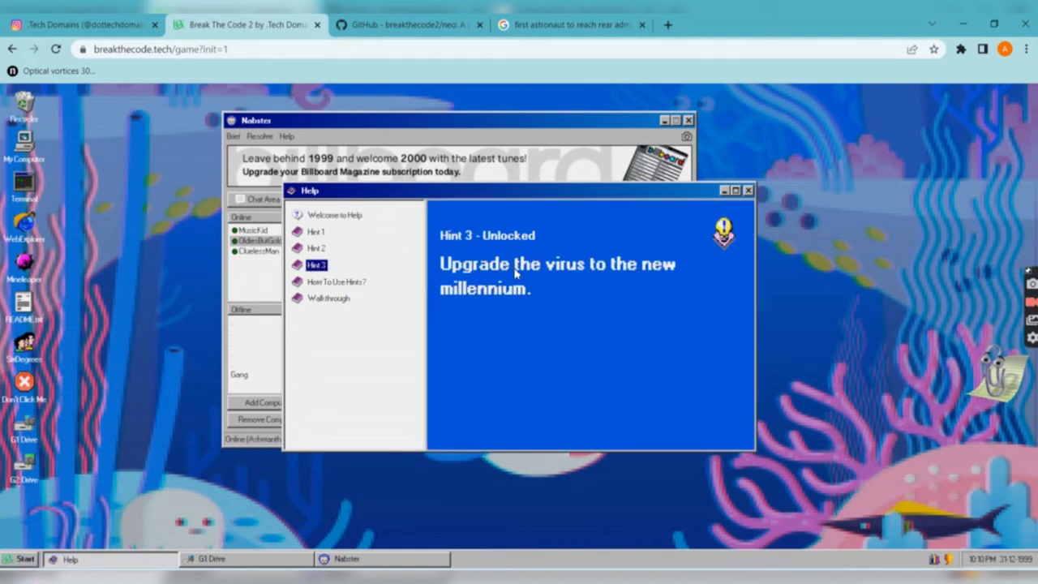
{"action": "mouse_move", "coordinate": [770, 198]}
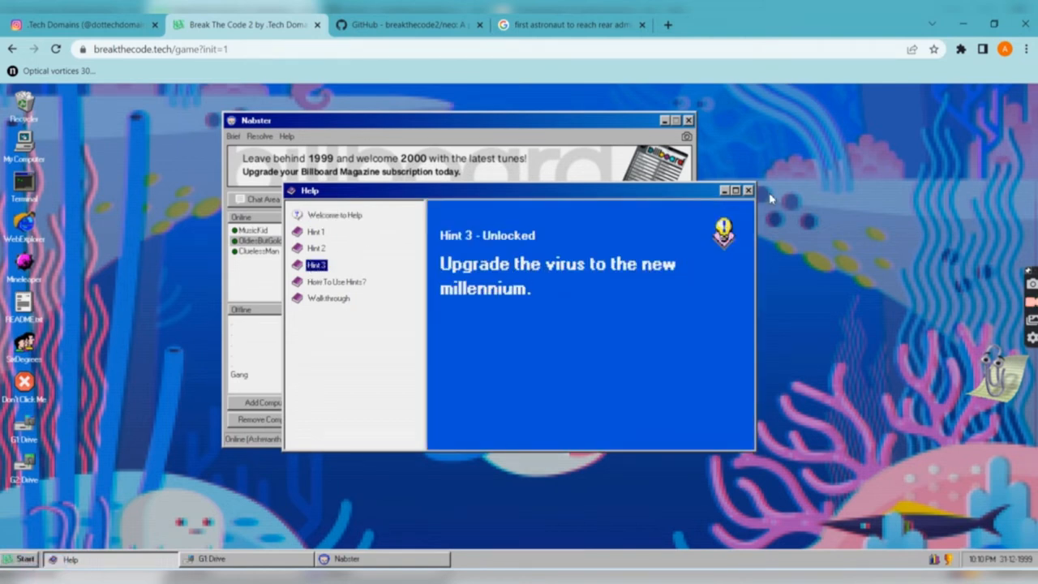
{"action": "left_click", "coordinate": [748, 190]}
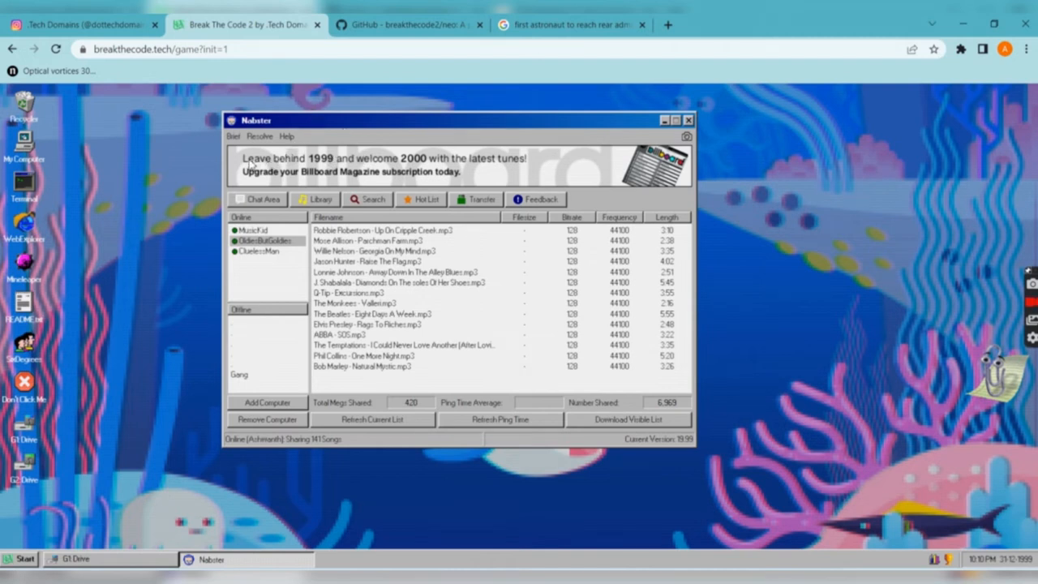
{"action": "mouse_move", "coordinate": [329, 165]}
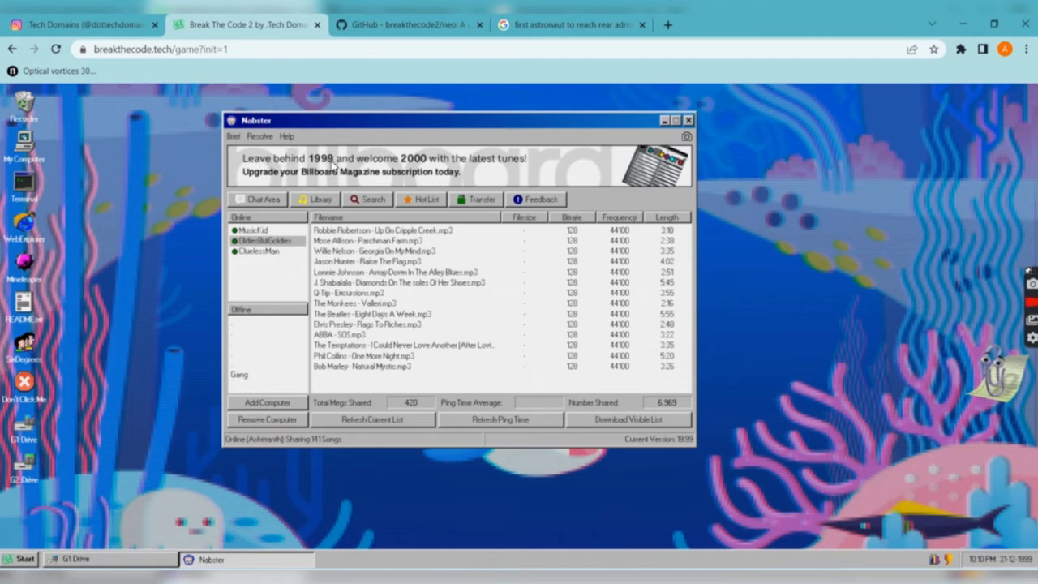
{"action": "mouse_move", "coordinate": [467, 181]}
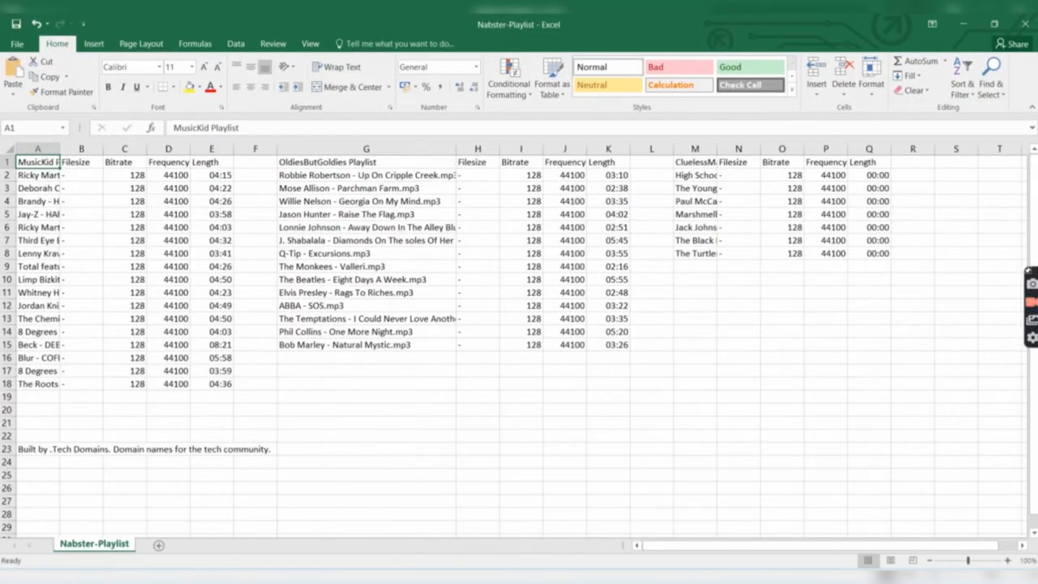
Review the Nabster-Playlist sheet in Excel comparing the three users' playlists
{"action": "left_click_drag", "start_coordinate": [101, 149], "coordinate": [143, 149]}
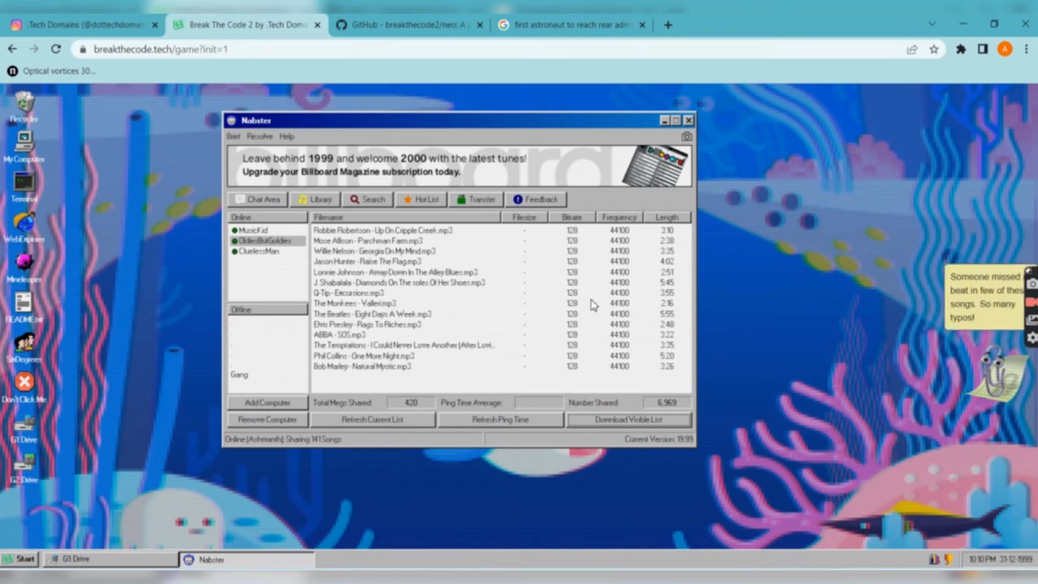
Show MusicKid's songs, reread Hint 3 in Help and close it
{"action": "left_click", "coordinate": [260, 250]}
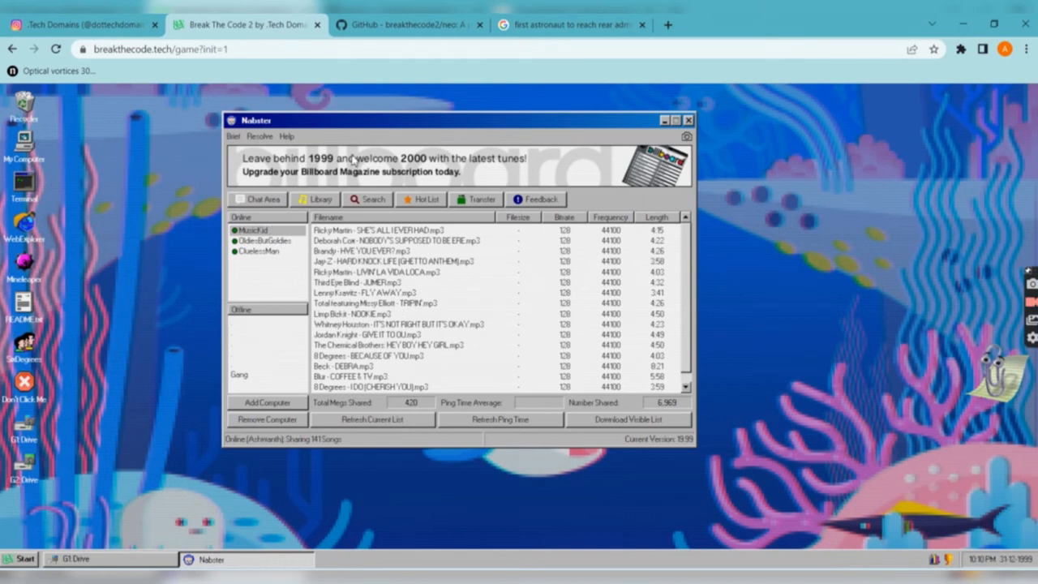
{"action": "left_click", "coordinate": [285, 136]}
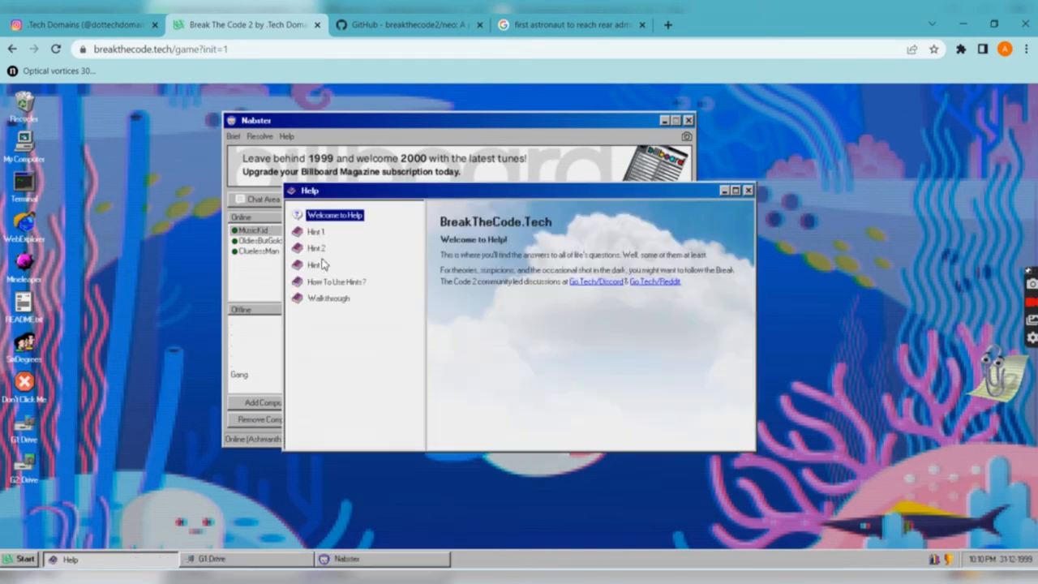
{"action": "left_click", "coordinate": [317, 266]}
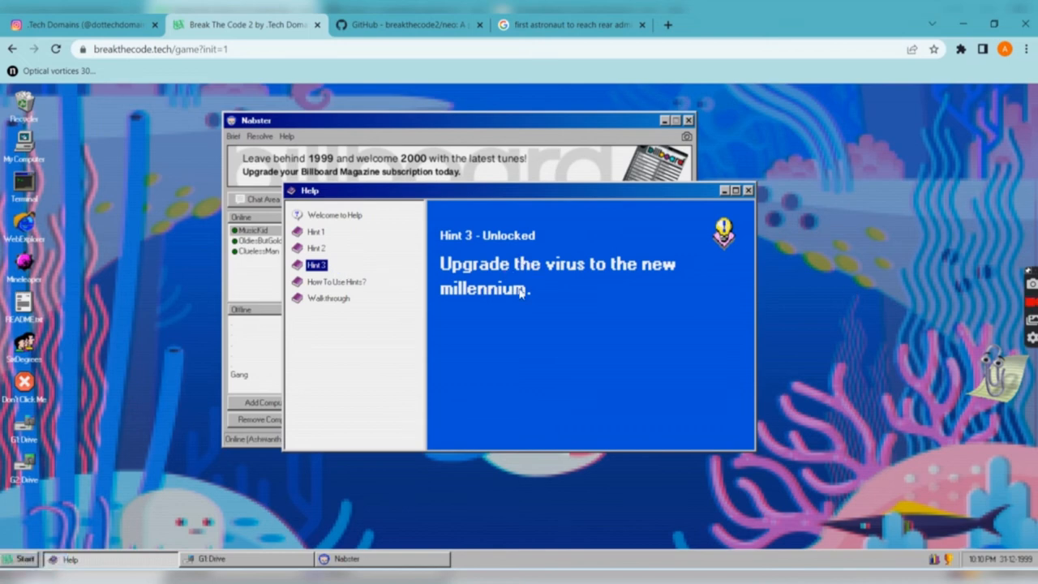
{"action": "left_click", "coordinate": [746, 189]}
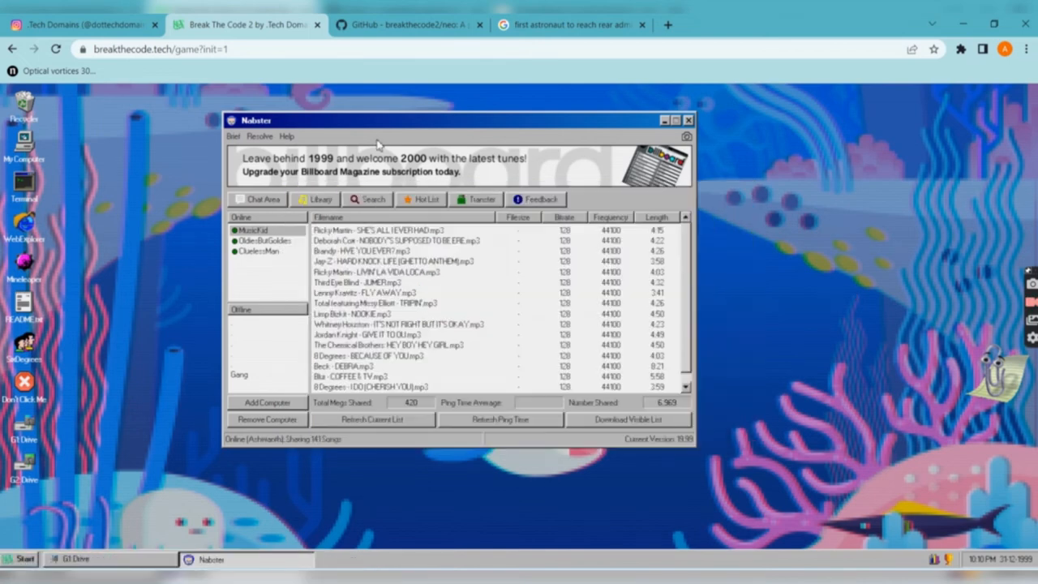
{"action": "left_click", "coordinate": [260, 136]}
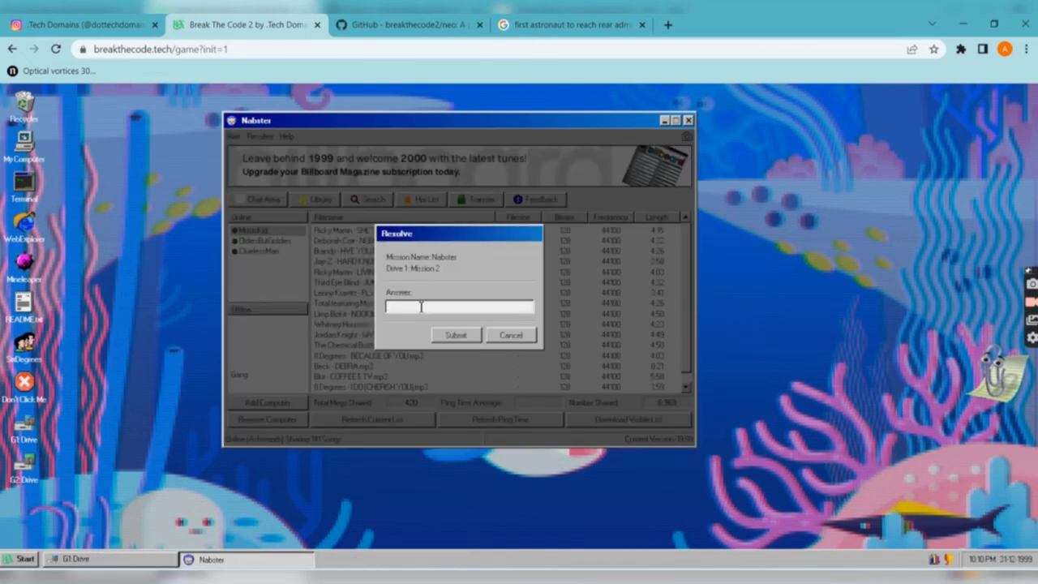
{"action": "type", "text": "hap"}
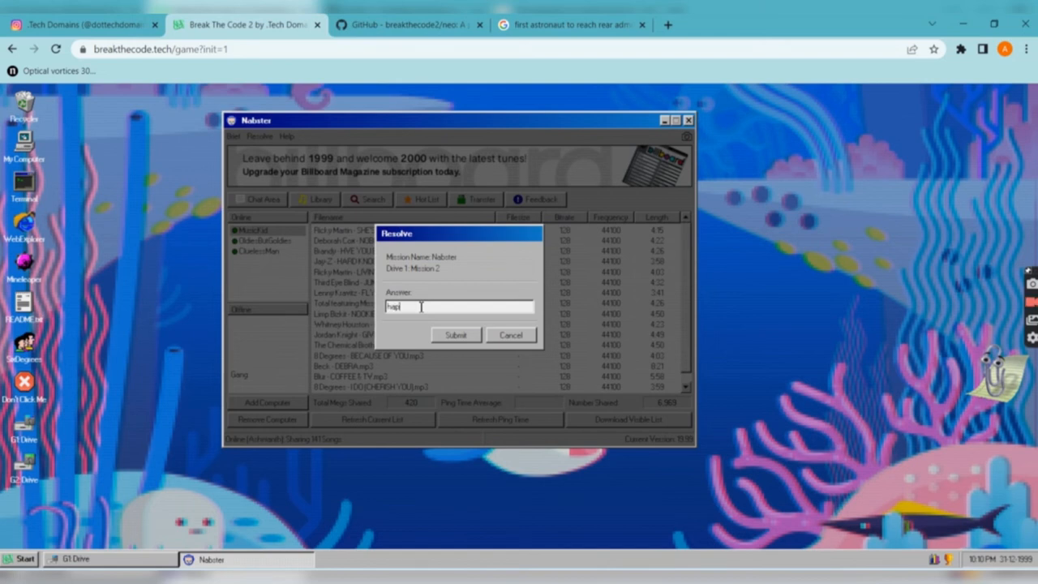
{"action": "type", "text": "py"}
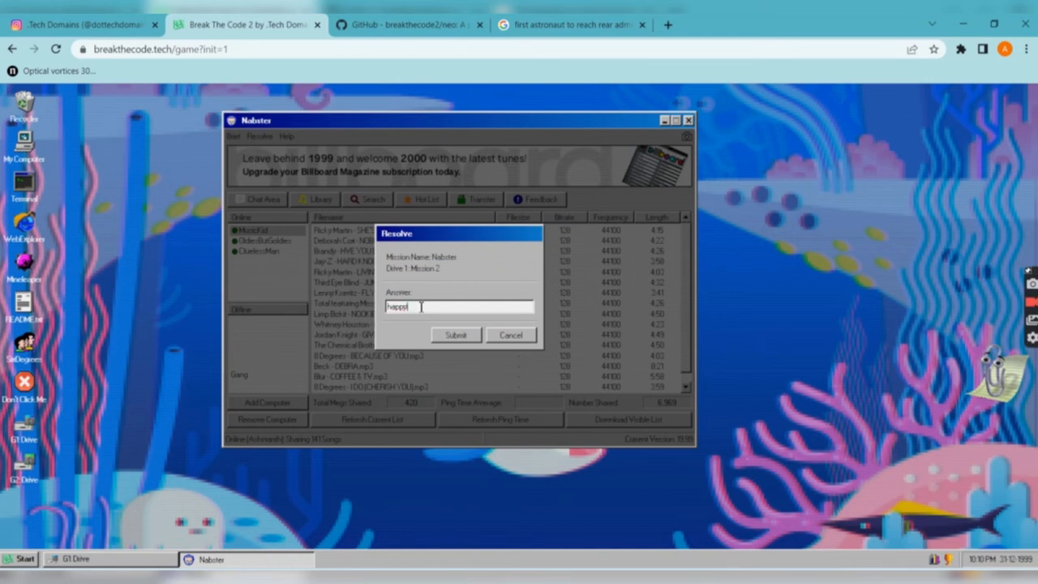
{"action": "type", "text": "1999"}
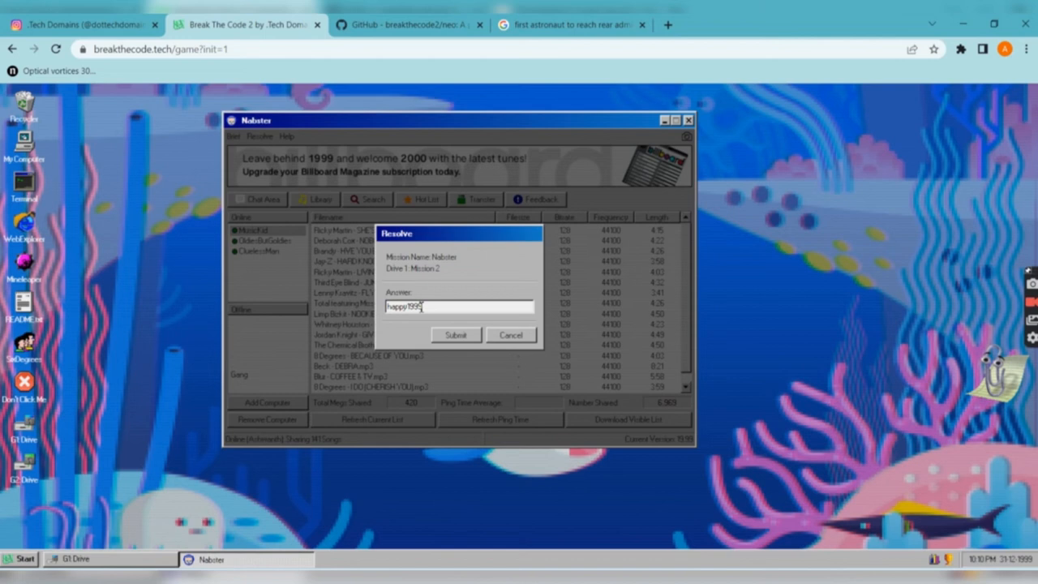
{"action": "left_click", "coordinate": [456, 334]}
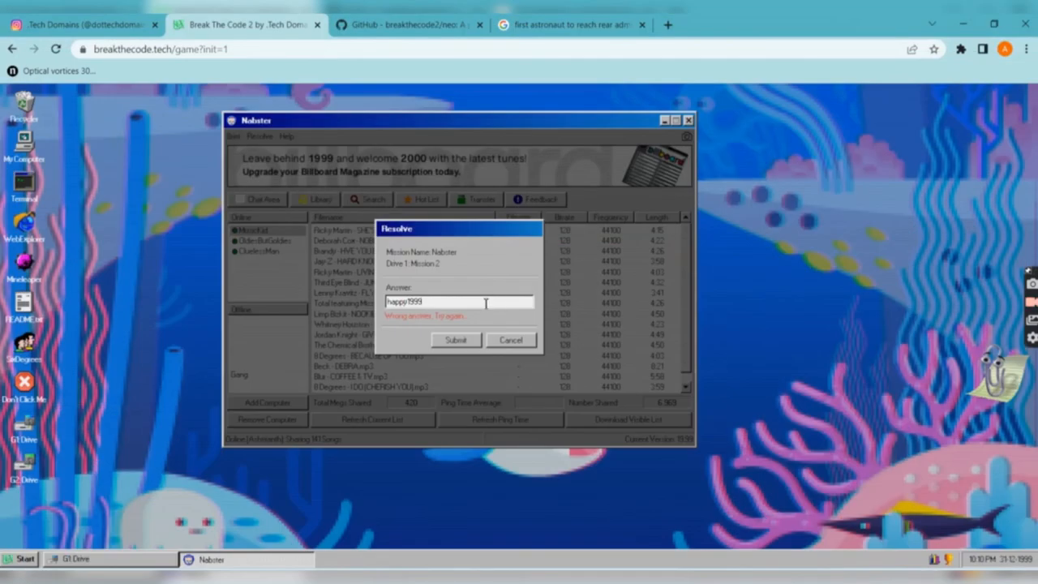
Correct the year and submit happy2000 as the answer
{"action": "key", "text": "Backspace"}
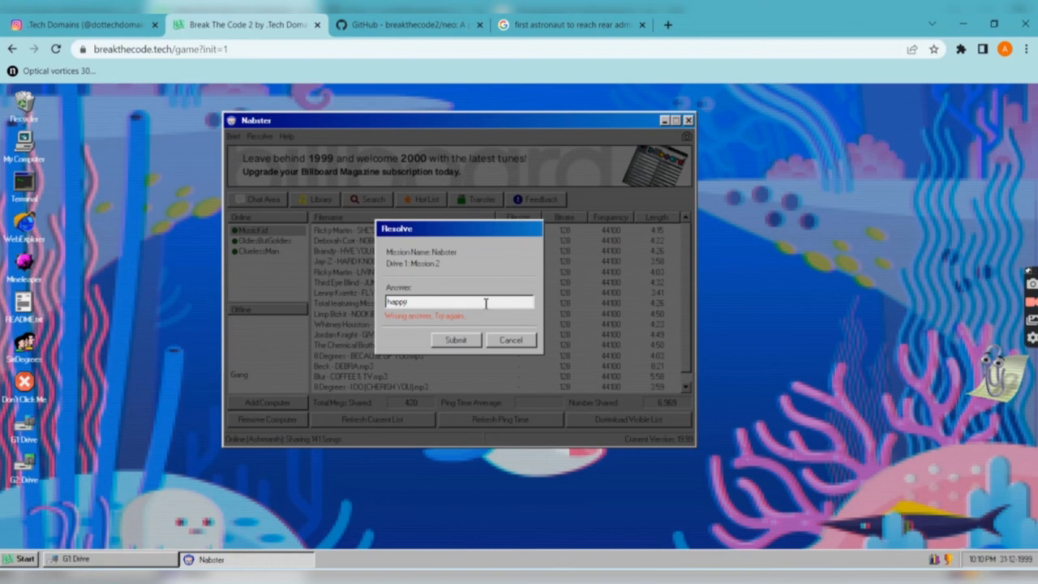
{"action": "type", "text": "2000"}
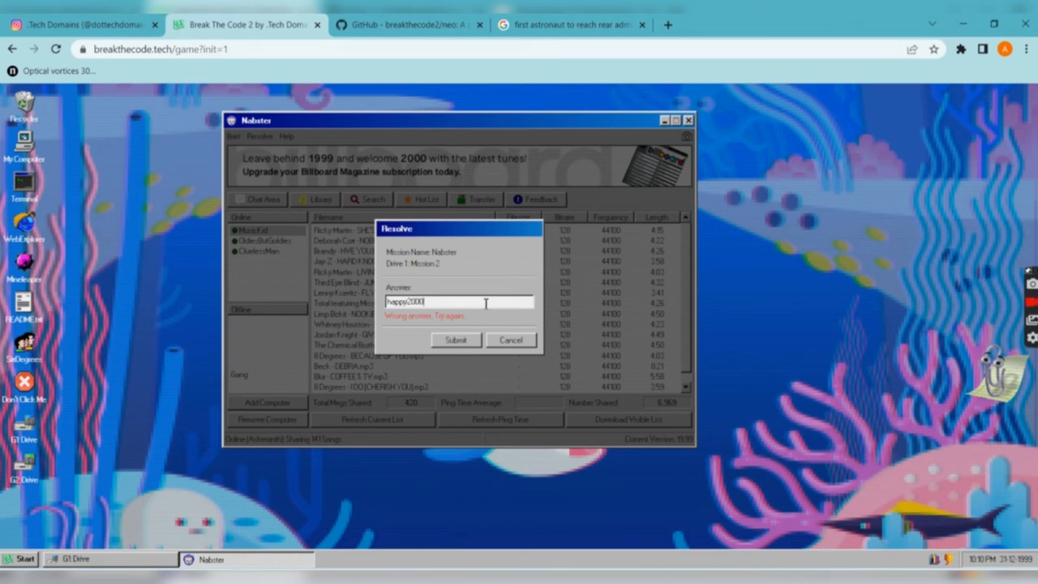
{"action": "left_click", "coordinate": [455, 339]}
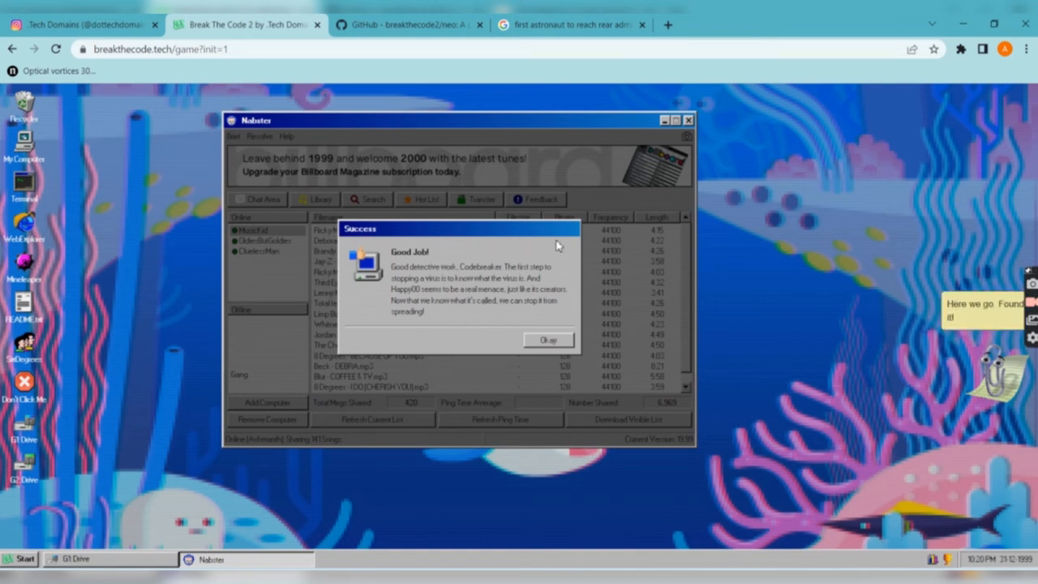
{"action": "mouse_move", "coordinate": [567, 266]}
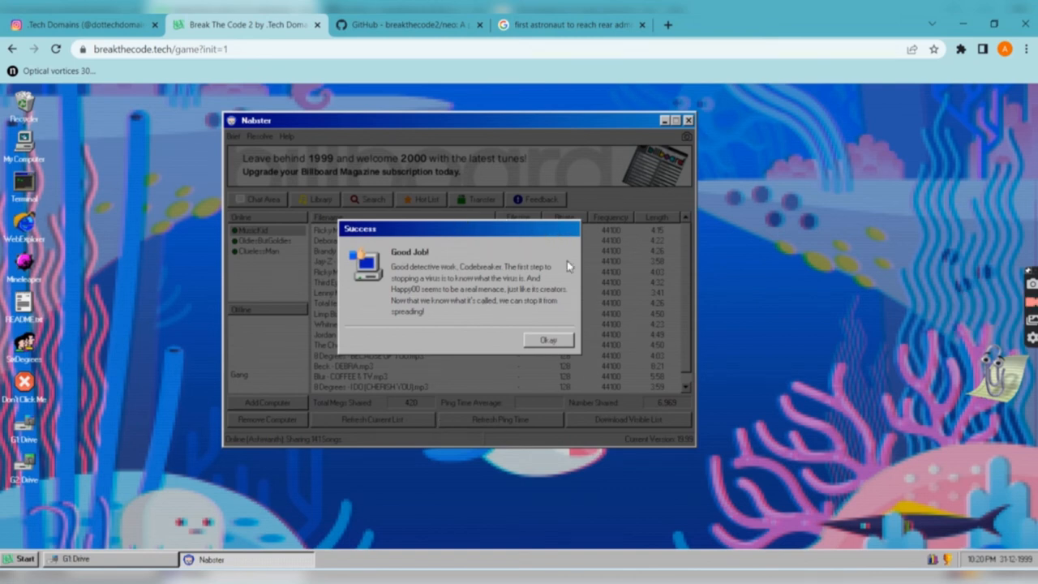
{"action": "mouse_move", "coordinate": [94, 425]}
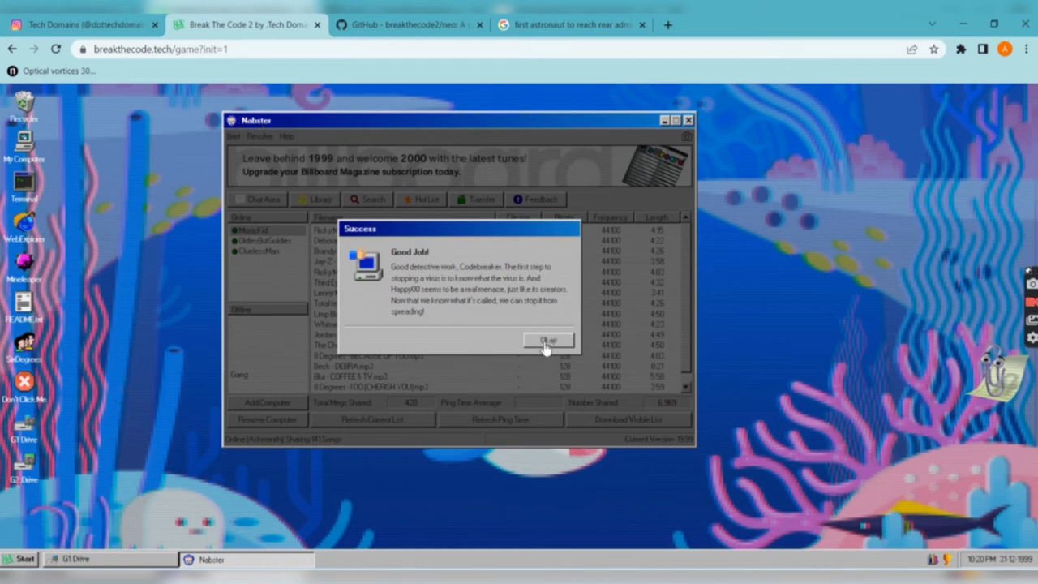
Acknowledge the Good Job success dialog with Okay
{"action": "left_click", "coordinate": [548, 339]}
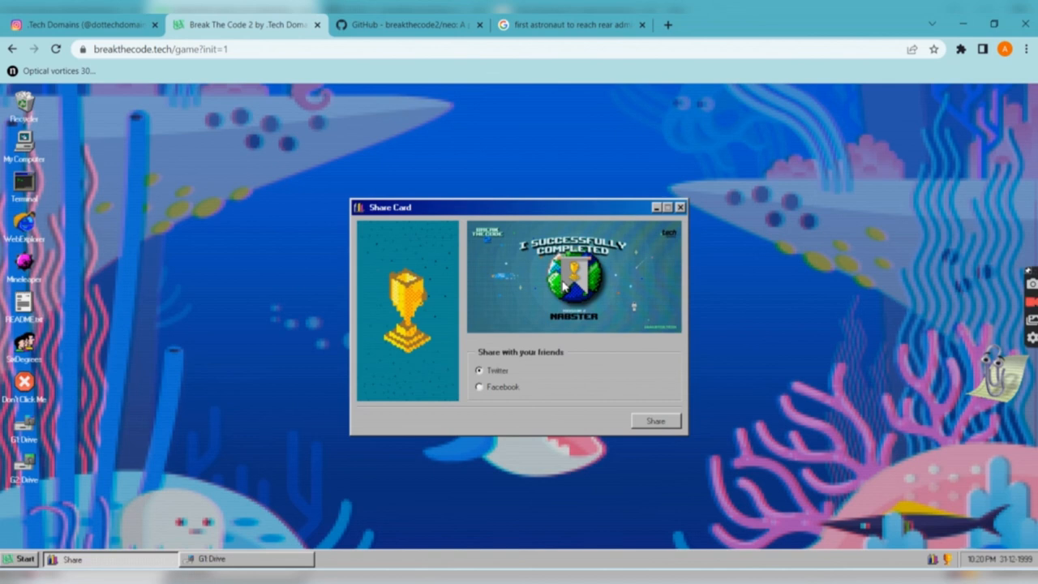
{"action": "mouse_move", "coordinate": [879, 172]}
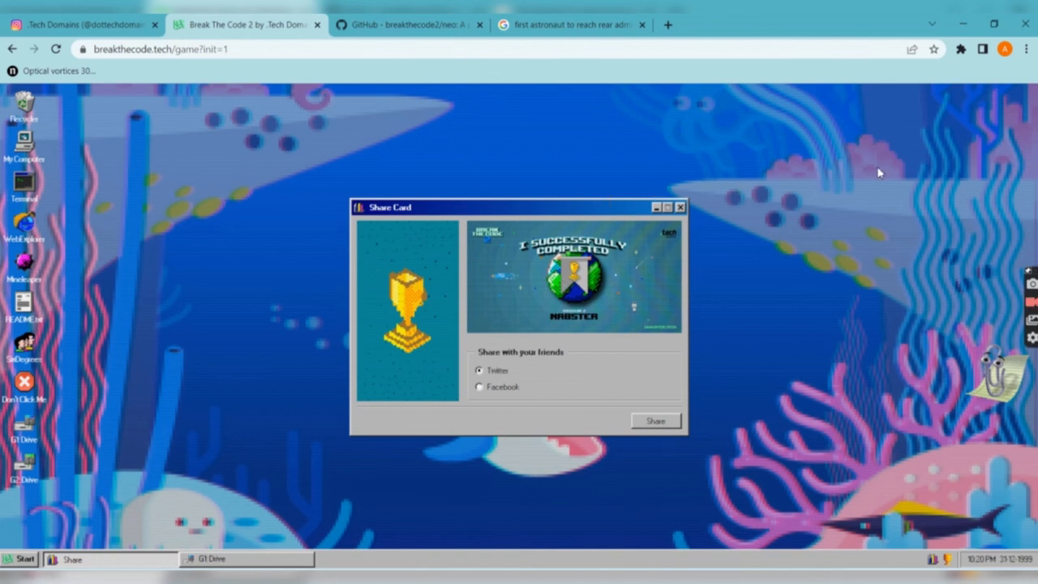
{"action": "mouse_move", "coordinate": [705, 169]}
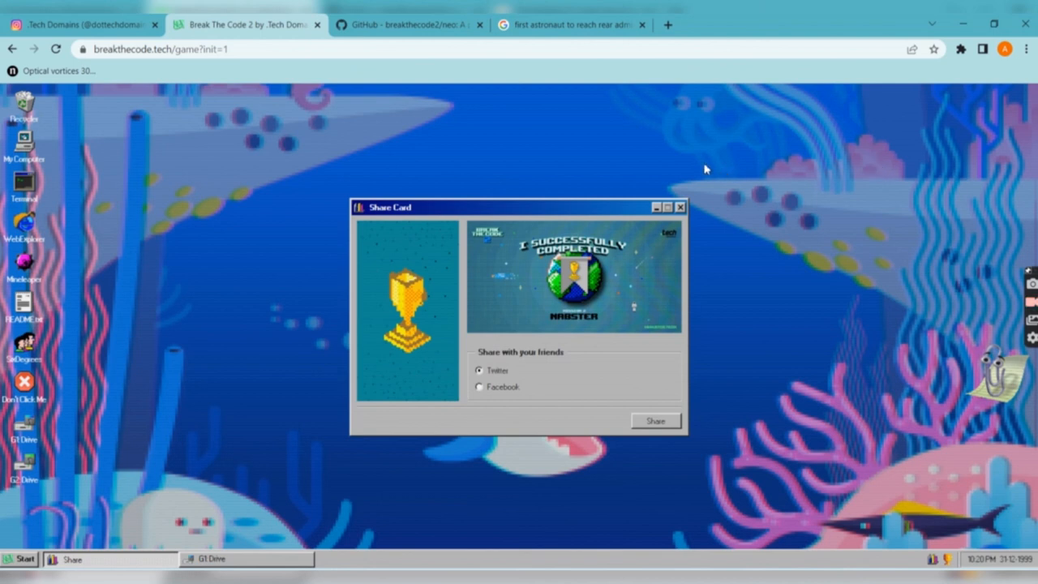
{"action": "mouse_move", "coordinate": [460, 316]}
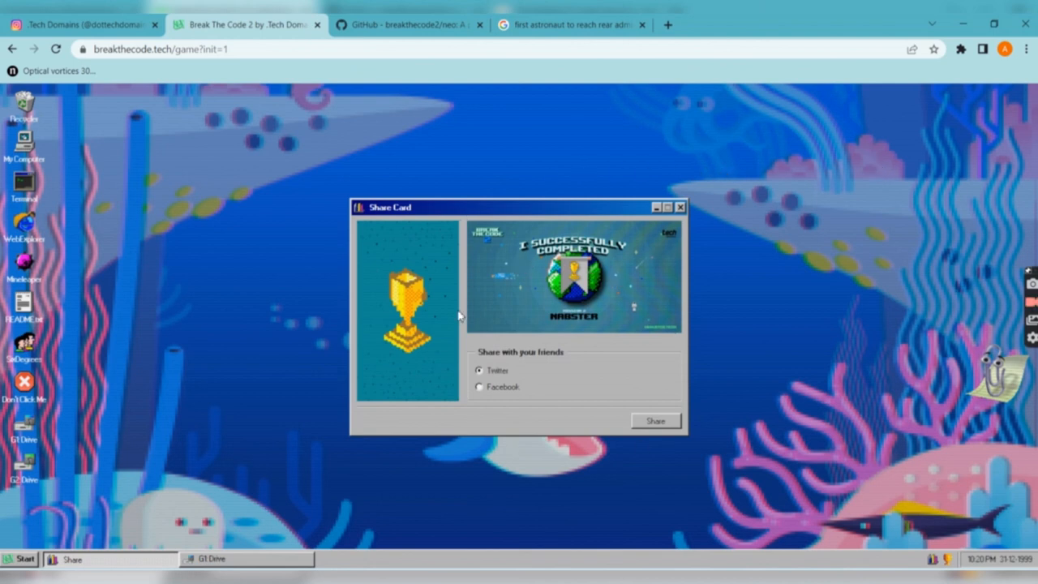
{"action": "mouse_move", "coordinate": [727, 269]}
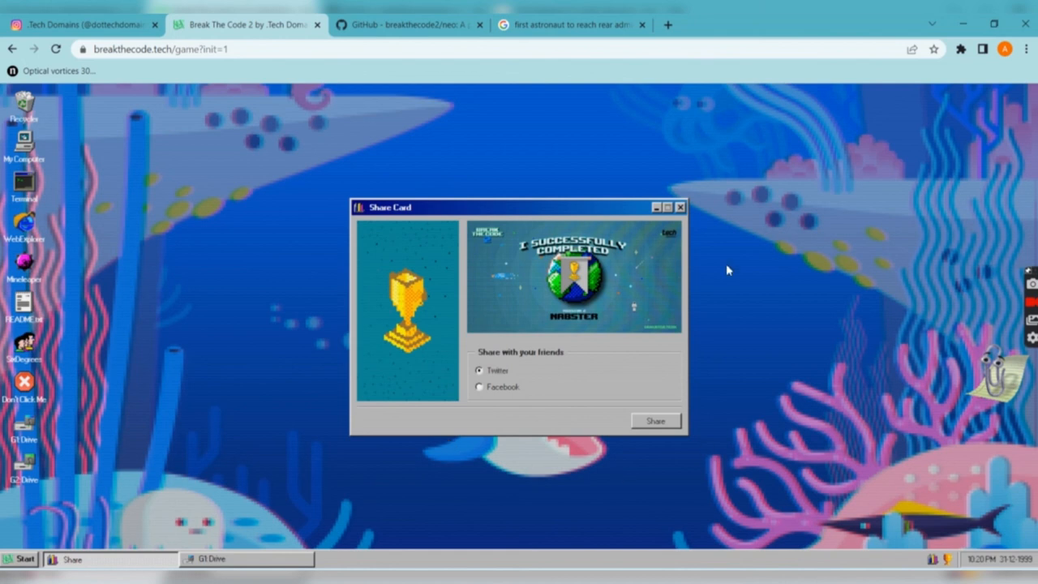